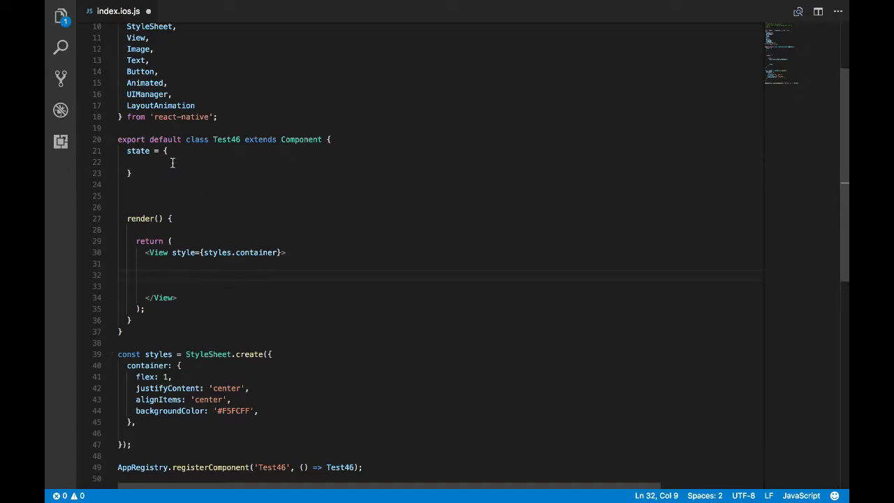
- Add an 'Add' Button whose onPress calls this.addNotification(), and name an addNotification method
{"action": "type", "text": "<Button onPress={}>  </Button>"}
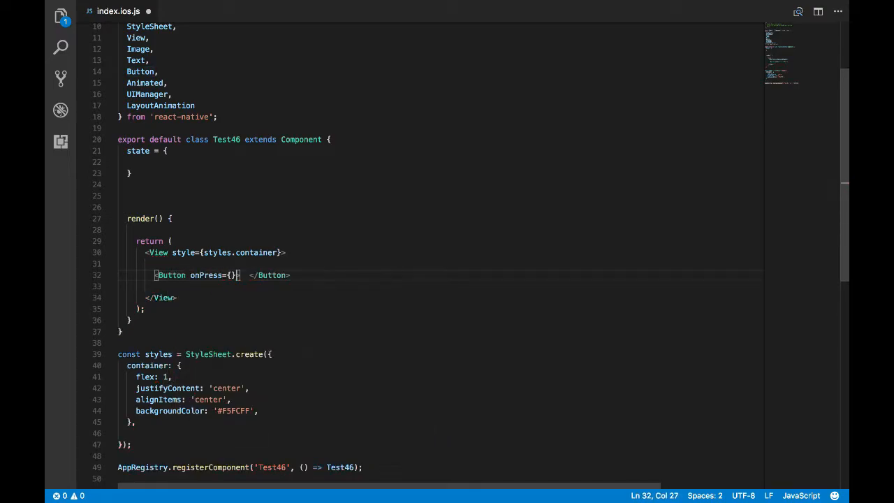
{"action": "type", "text": "()=>a"}
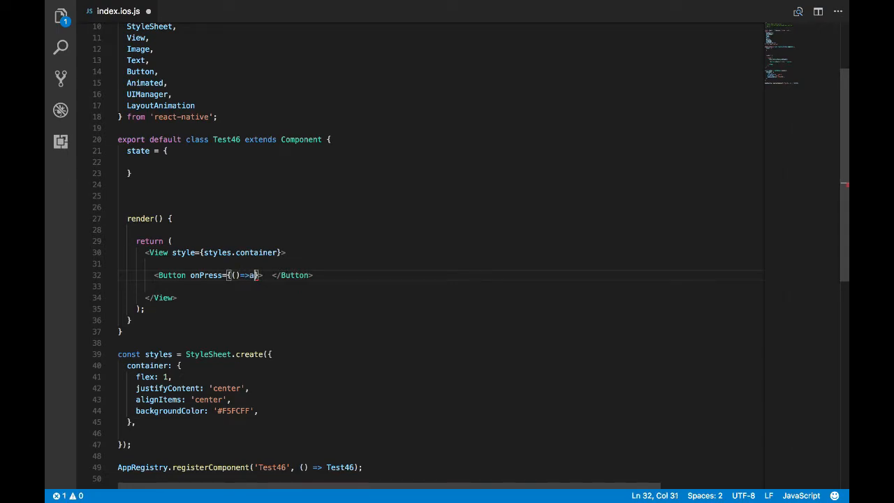
{"action": "type", "text": "this.addNotification("}
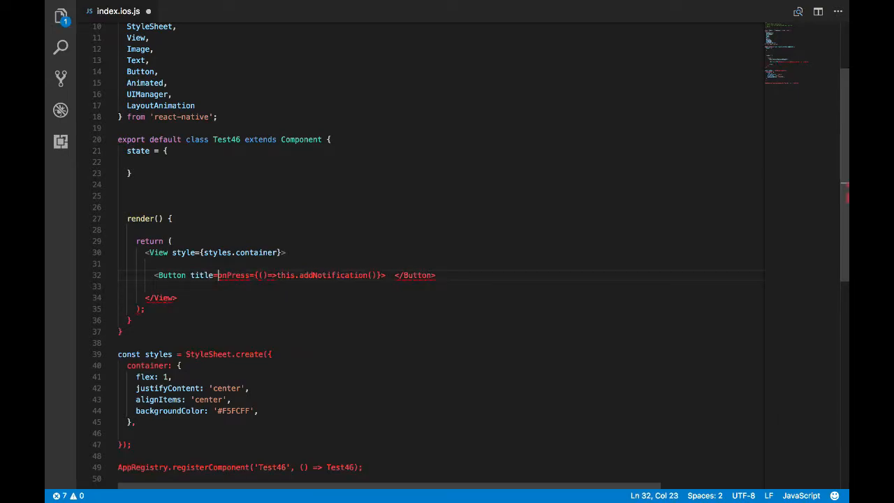
{"action": "type", "text": "'Add'"}
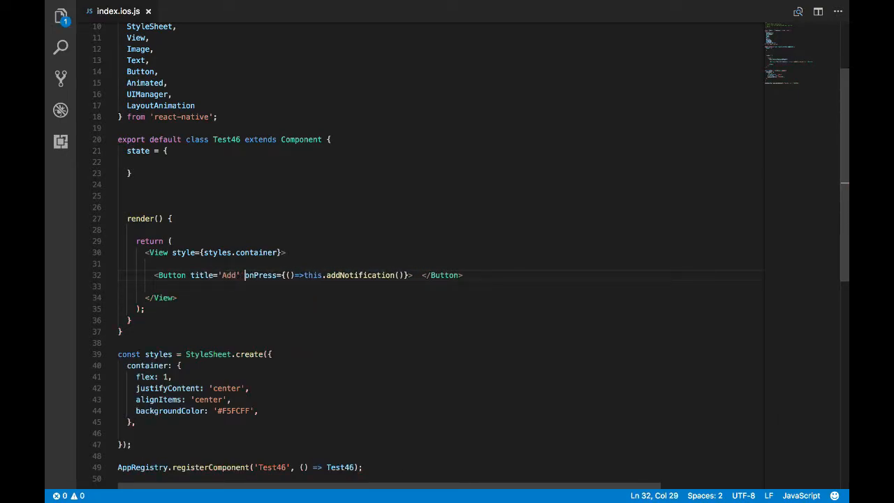
{"action": "type", "text": "addNotification"}
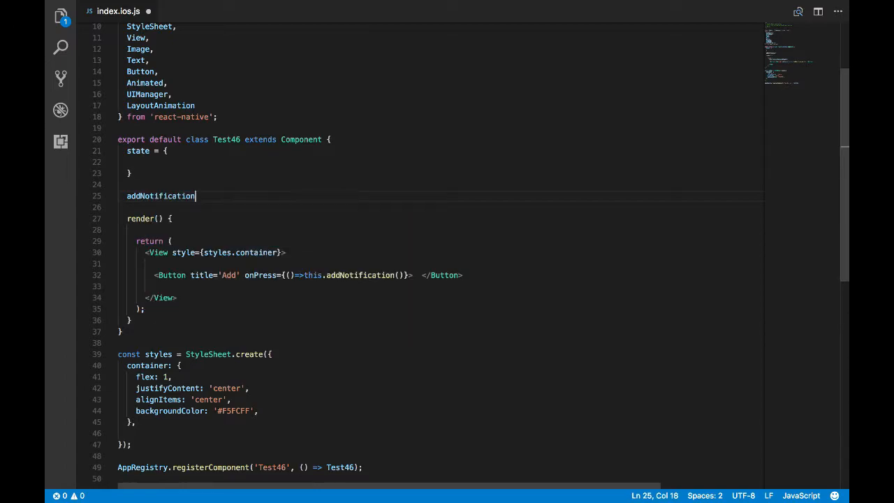
- Initialize state array to [] and copy this.state.array into newArray with slice
{"action": "type", "text": "(){"}
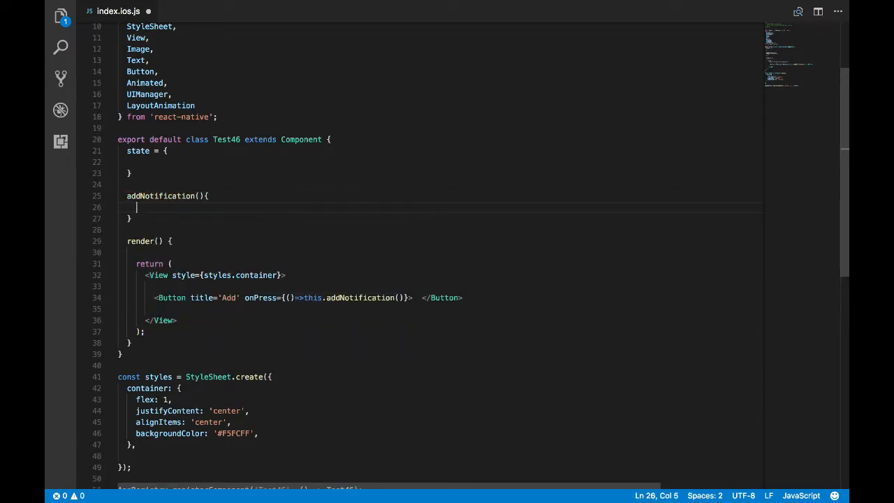
{"action": "type", "text": "array="}
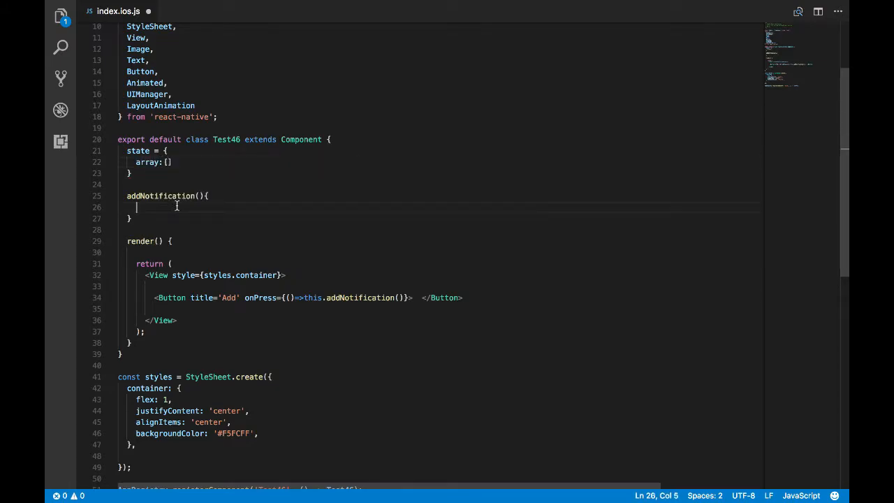
{"action": "type", "text": "this.state.array"}
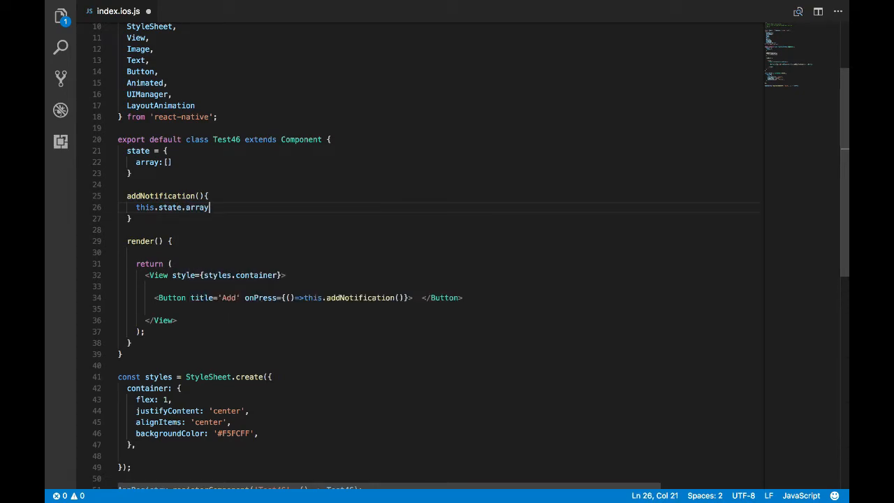
{"action": "type", "text": ".slice"}
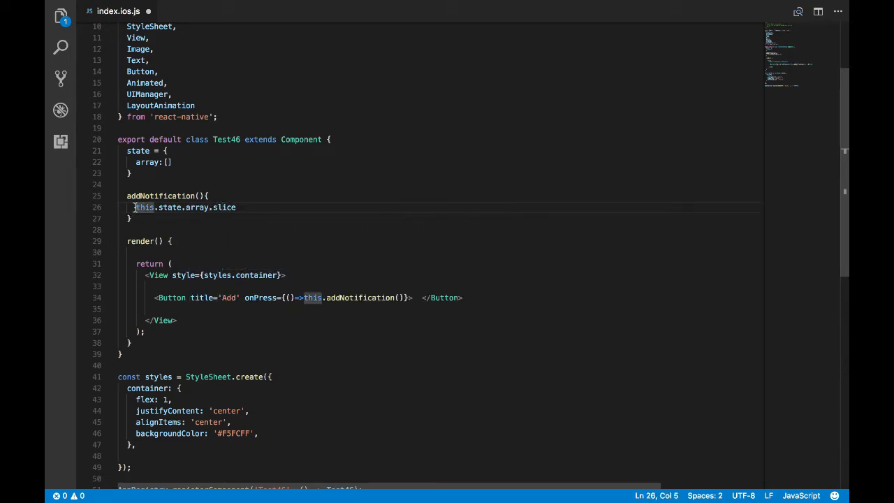
{"action": "type", "text": "let"}
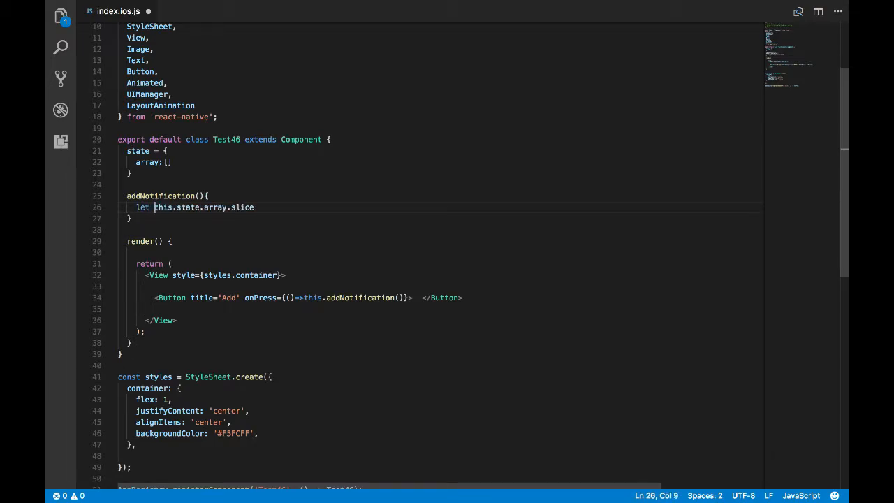
{"action": "type", "text": "newArray ="}
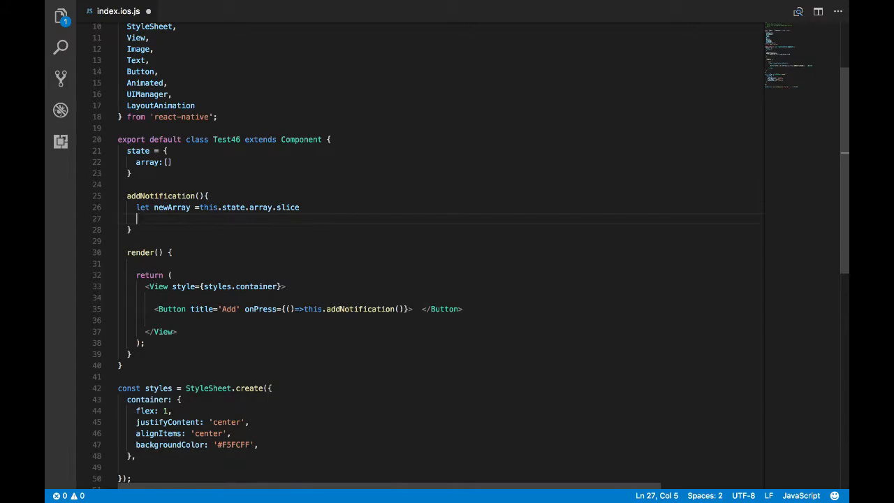
- Push {id:1} onto newArray, store it via setState({array:newArray}), and destructure array in render
{"action": "type", "text": "newArray.pu"}
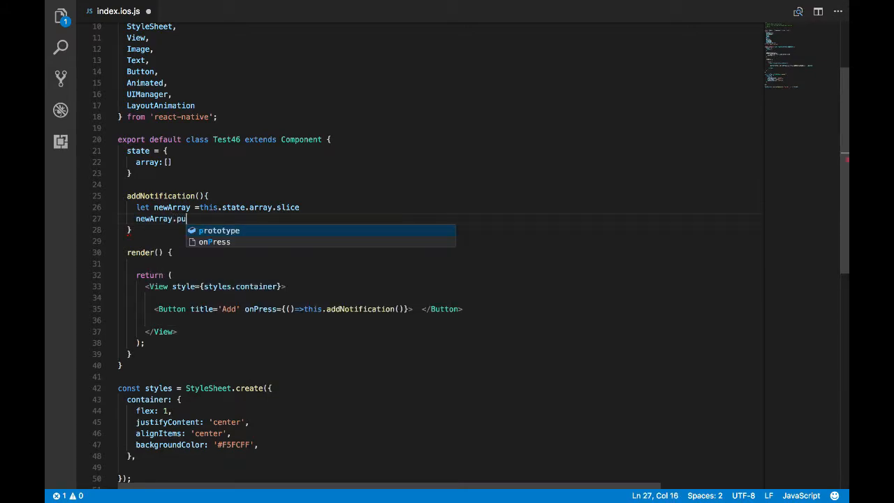
{"action": "type", "text": "sh({id})"}
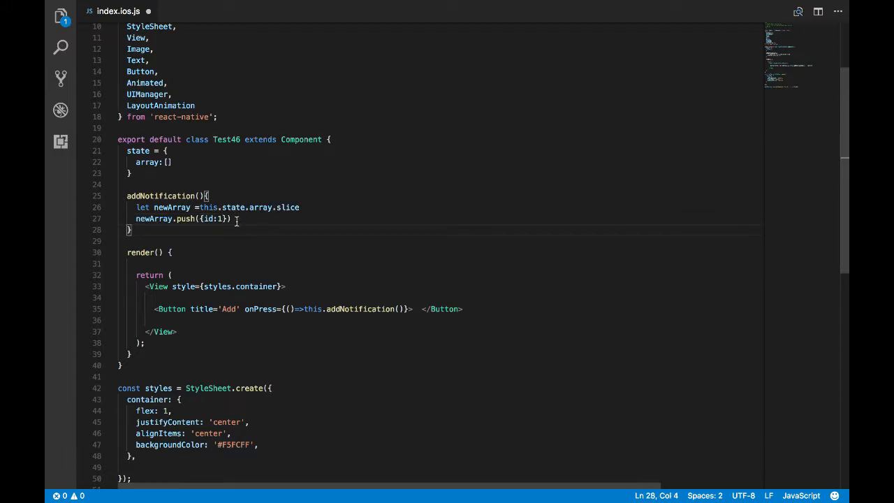
{"action": "type", "text": "this.setState("}
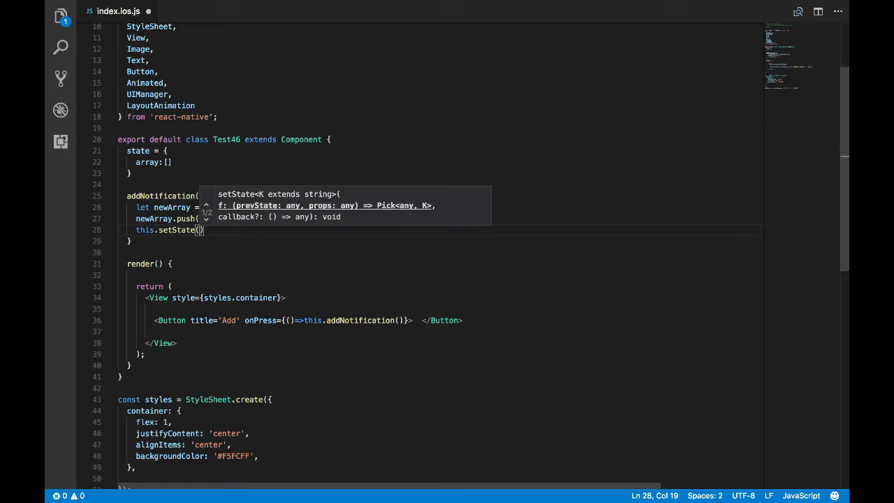
{"action": "type", "text": "{array:newArray"}
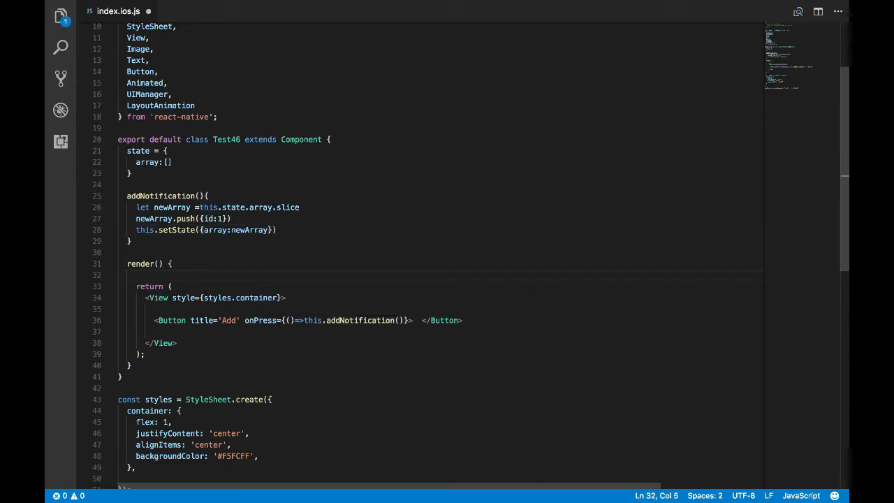
{"action": "type", "text": "this.state"}
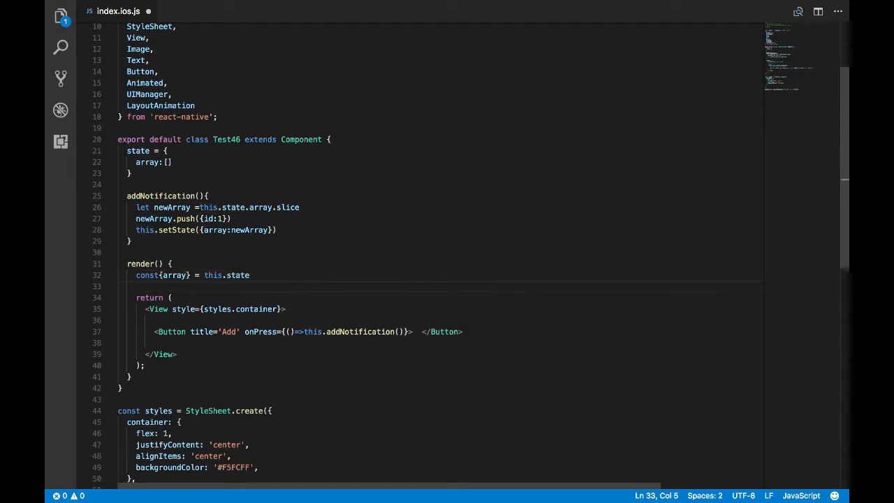
- Map array into height-40 Views saved as const views, inside a new View below the button
{"action": "type", "text": "array.map"}
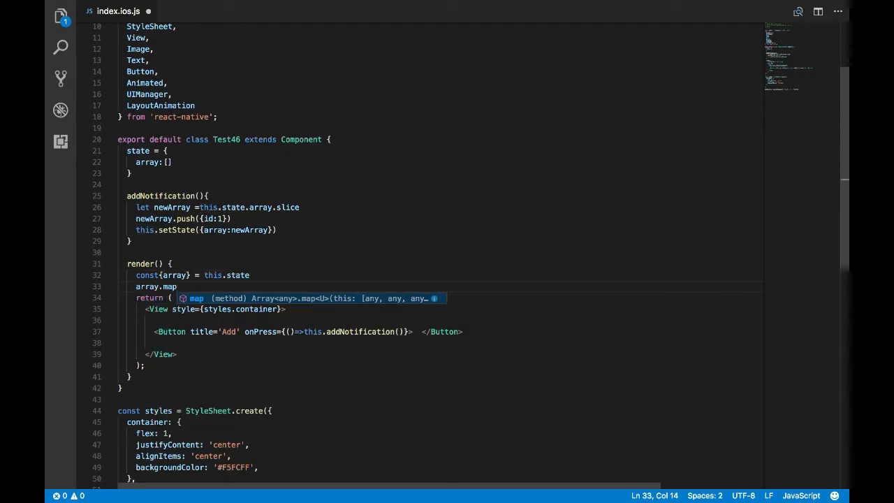
{"action": "type", "text": "(element,index)=>{"}
{"action": "type", "text": "return(<"}
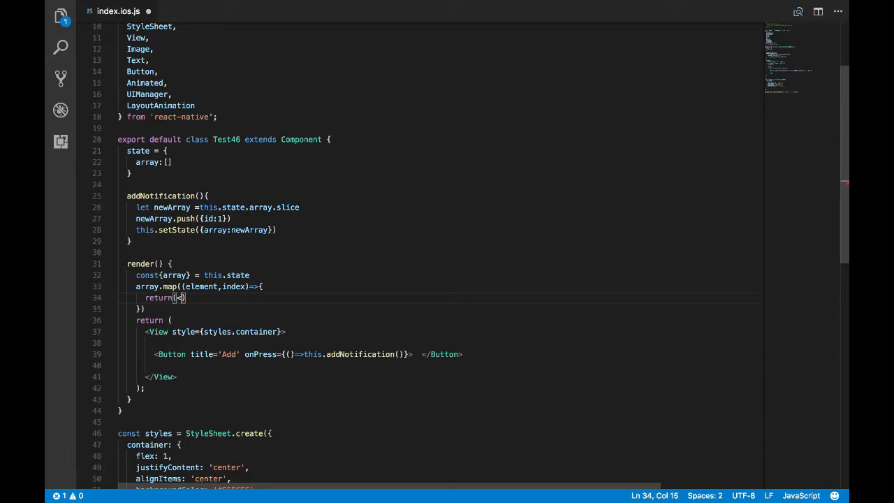
{"action": "type", "text": "<View"}
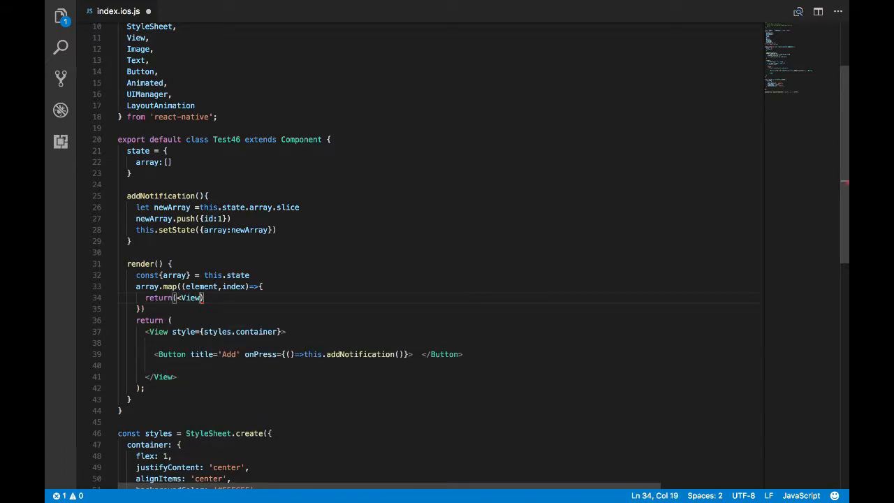
{"action": "type", "text": "View>"}
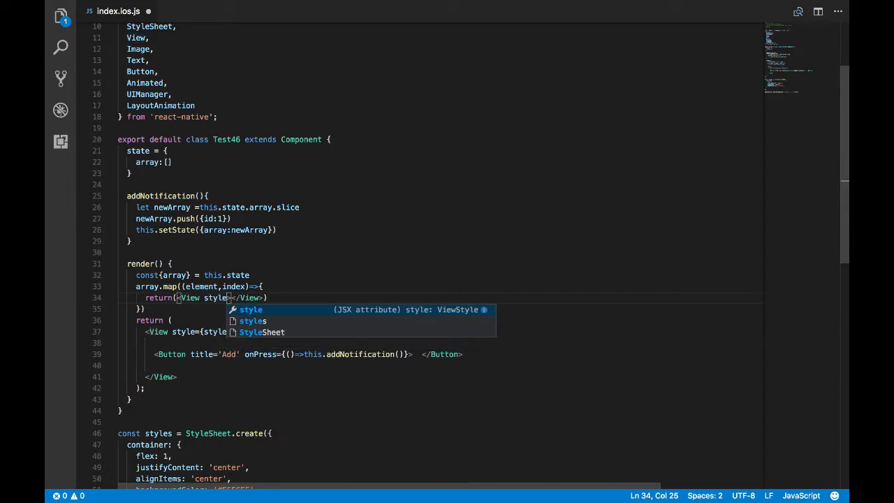
{"action": "type", "text": "{height:40"}
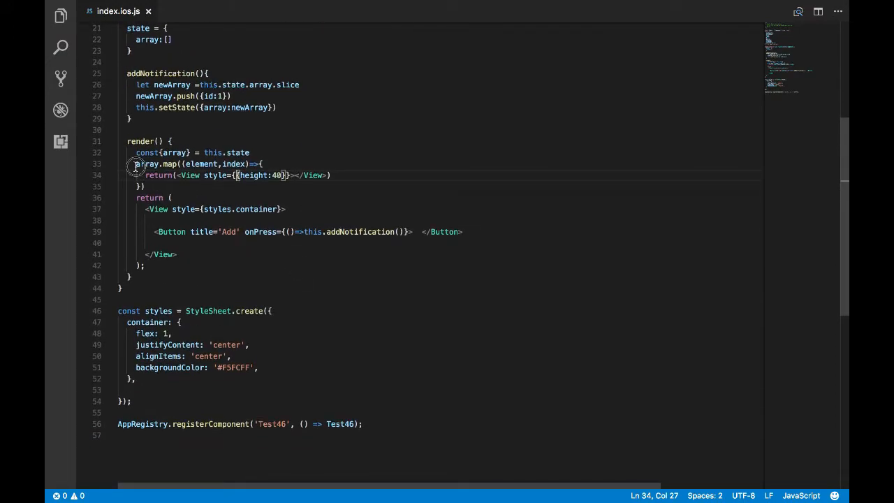
{"action": "type", "text": "const views ="}
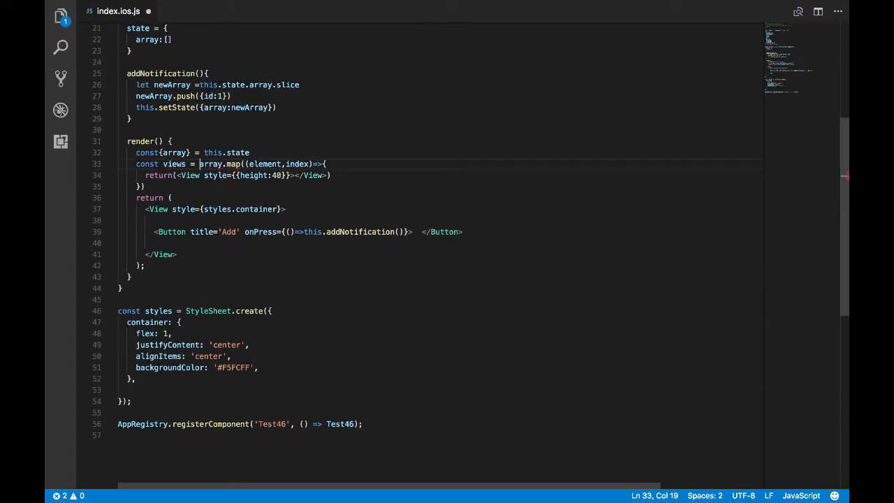
{"action": "type", "text": "<View style={}>"}
{"action": "type", "text": "{views"}
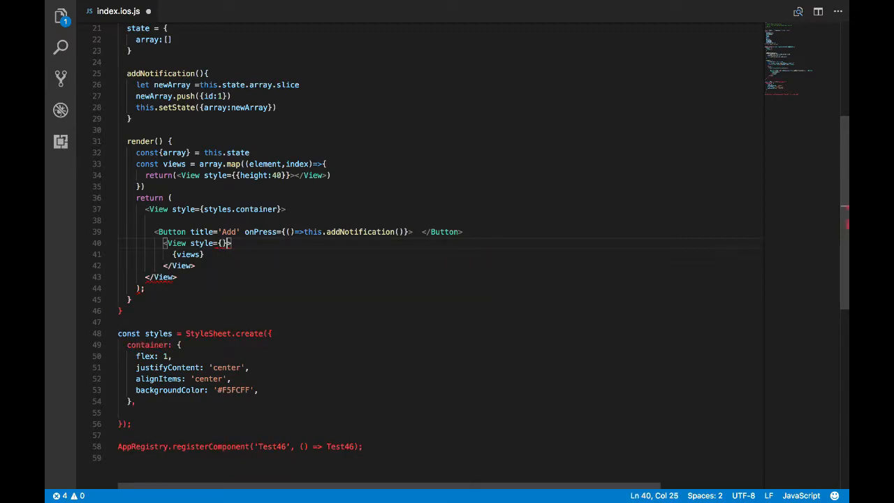
- Give the views wrapper View style position 'absolute' with bottom:0
{"action": "type", "text": "position:'"}
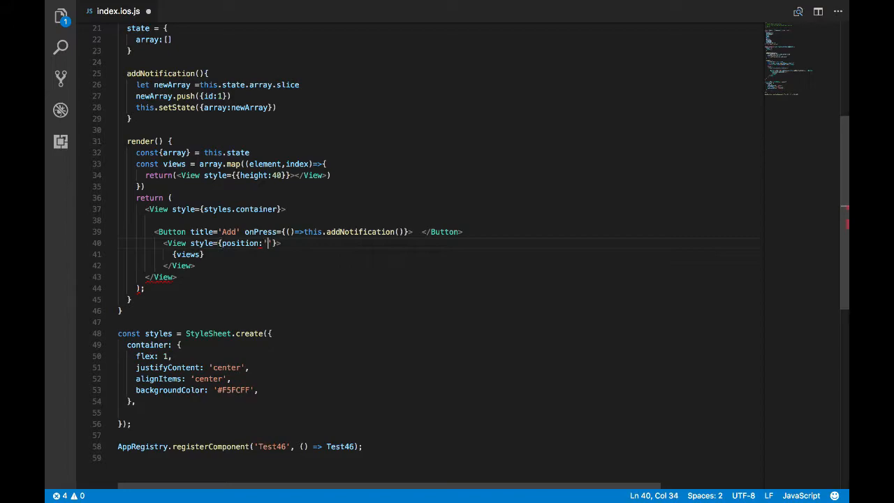
{"action": "type", "text": "absolute'"}
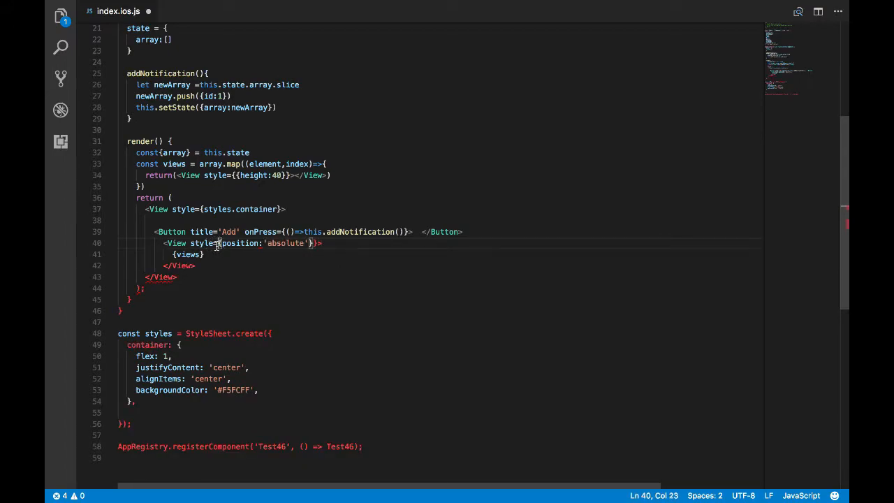
{"action": "type", "text": "b"}
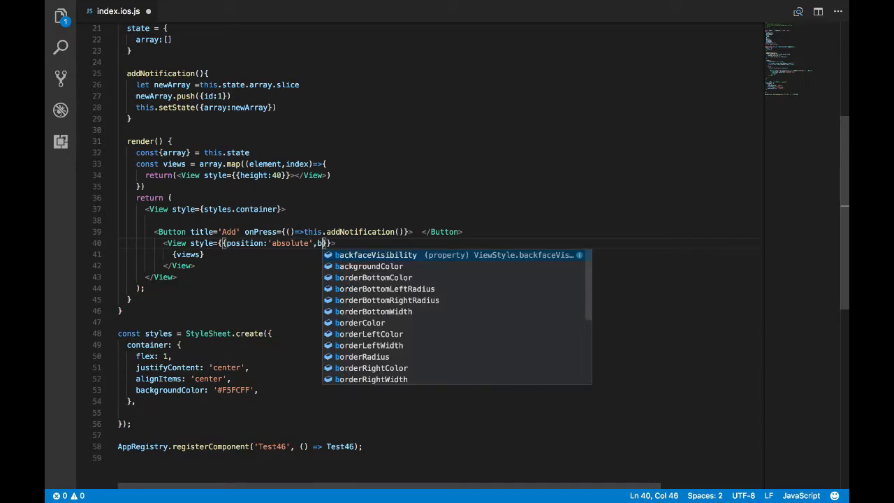
{"action": "type", "text": "ottom:0"}
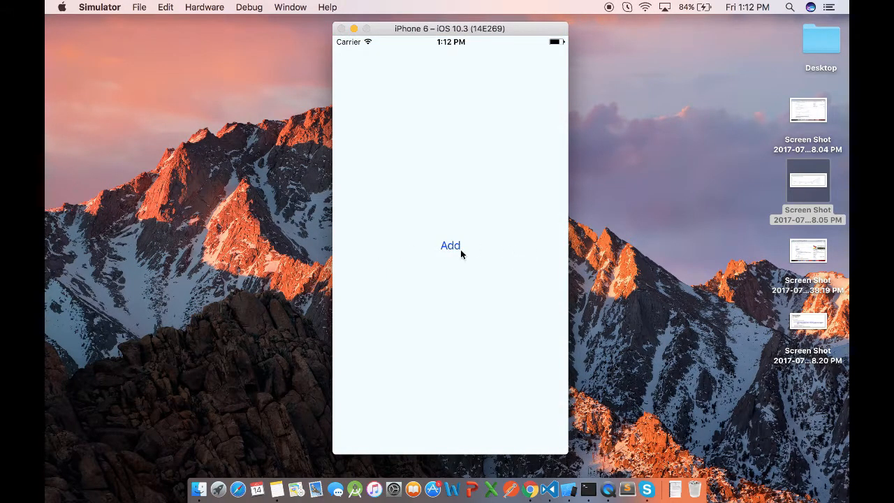
- Tap Add in the Simulator, triggering the 'newArray.push is not a function' error
{"action": "left_click", "coordinate": [449, 245]}
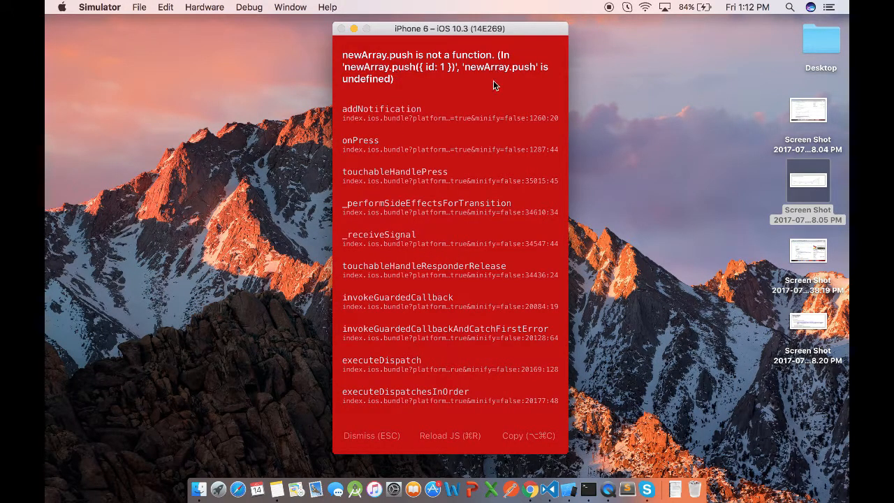
{"action": "mouse_move", "coordinate": [384, 336]}
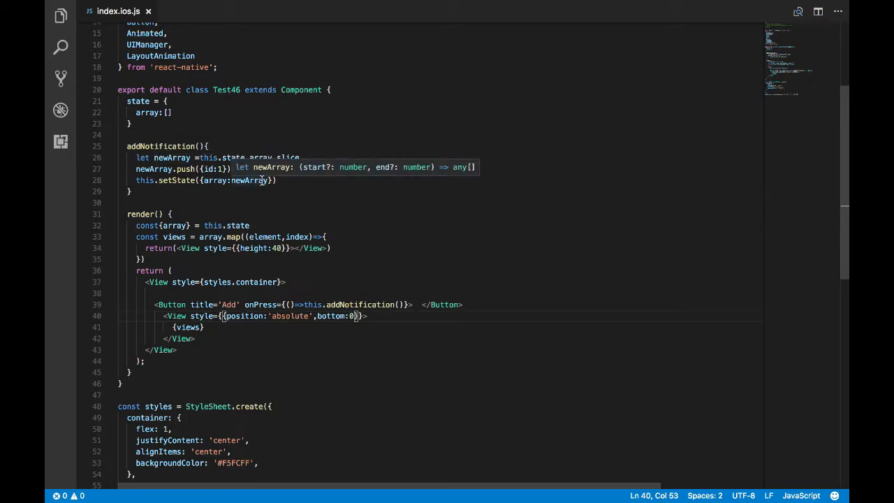
{"action": "mouse_move", "coordinate": [168, 157]}
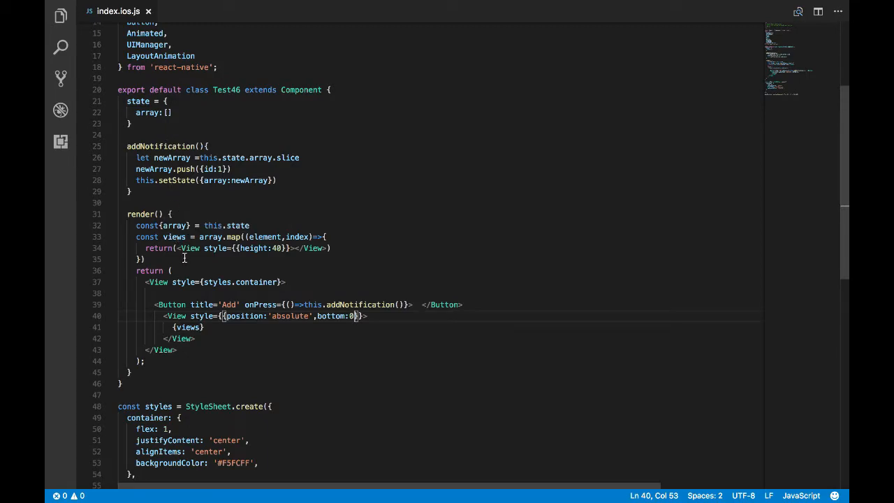
- Select slice on line 26 to add its missing parentheses
{"action": "double_click", "coordinate": [287, 157]}
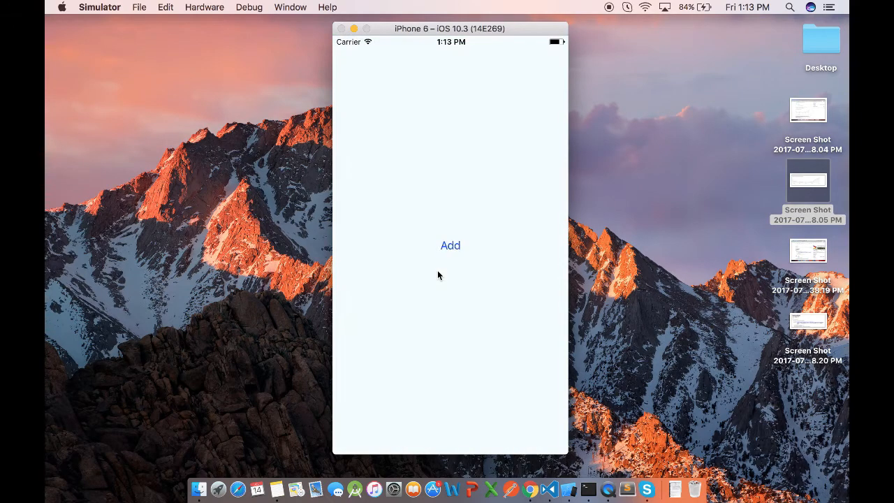
{"action": "left_click", "coordinate": [450, 245]}
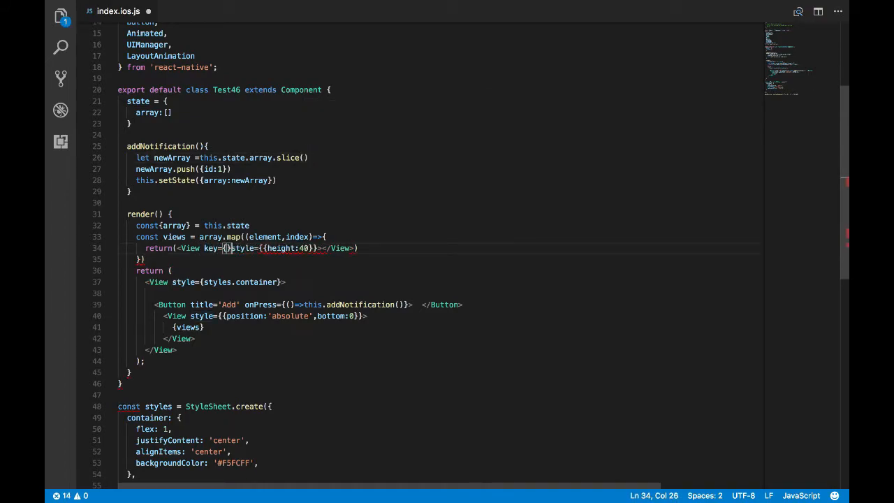
- Key row Views by element.id and give the wrapper bottom:0, left:0 and a tomato background
{"action": "type", "text": "element."}
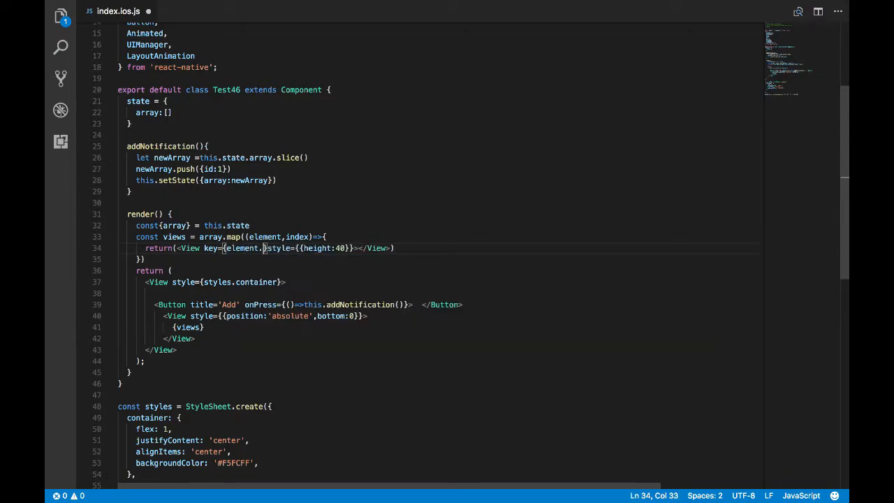
{"action": "type", "text": "id"}
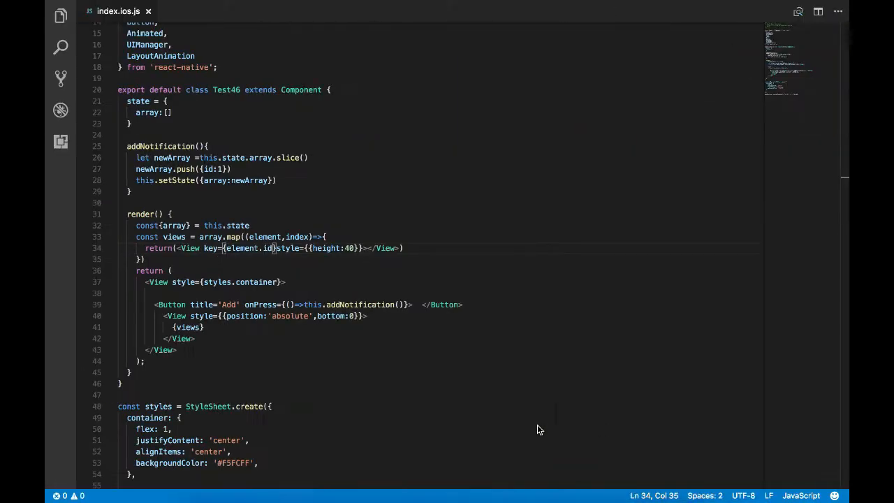
{"action": "type", "text": "bo"}
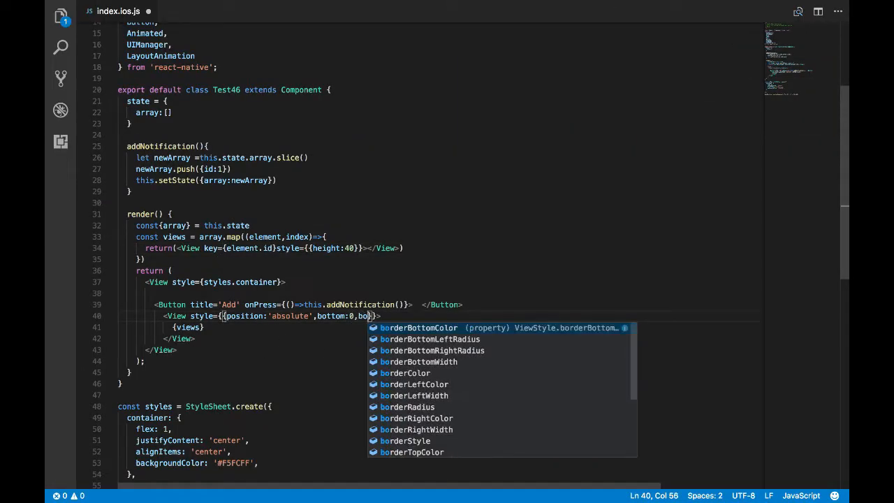
{"action": "type", "text": "c"}
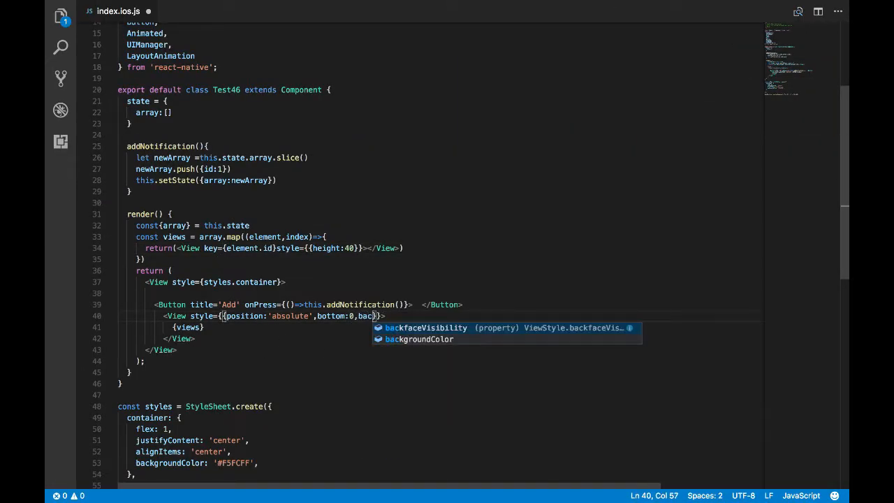
{"action": "type", "text": "backgroundColor:'tomato'"}
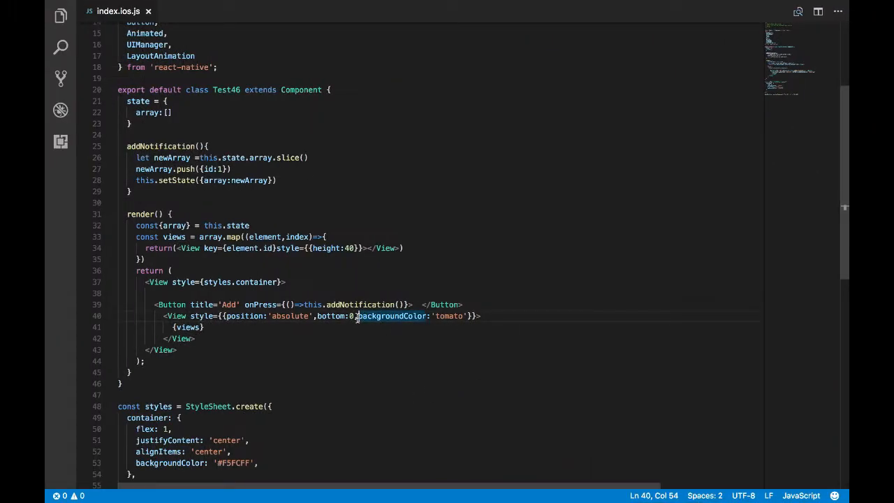
{"action": "type", "text": "left"}
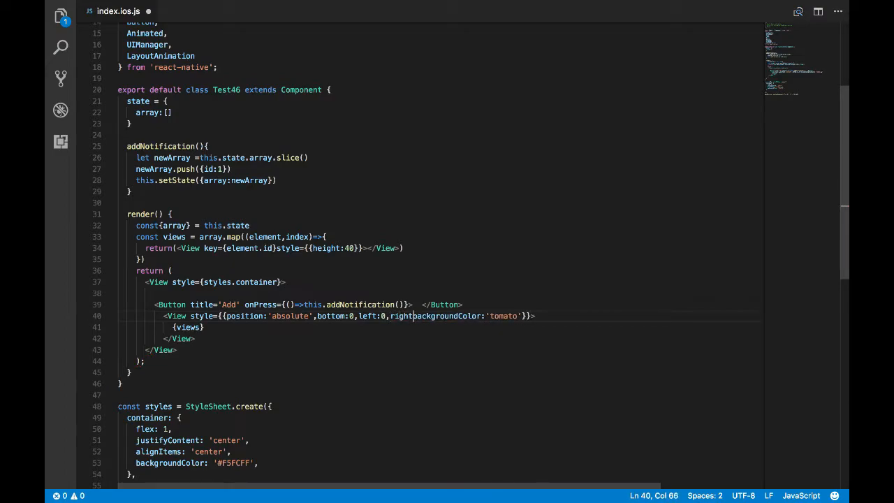
{"action": "type", "text": ":0,"}
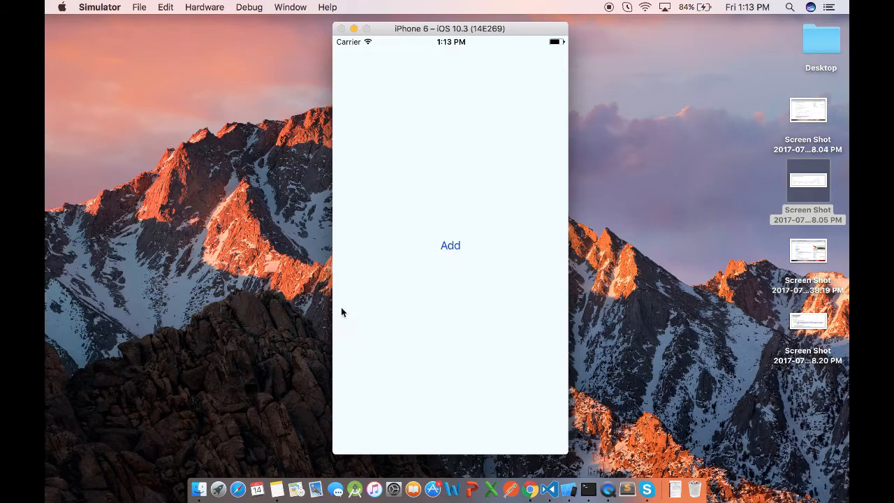
- Tap Add in the Simulator to see the tomato bar at the bottom
{"action": "left_click", "coordinate": [450, 245]}
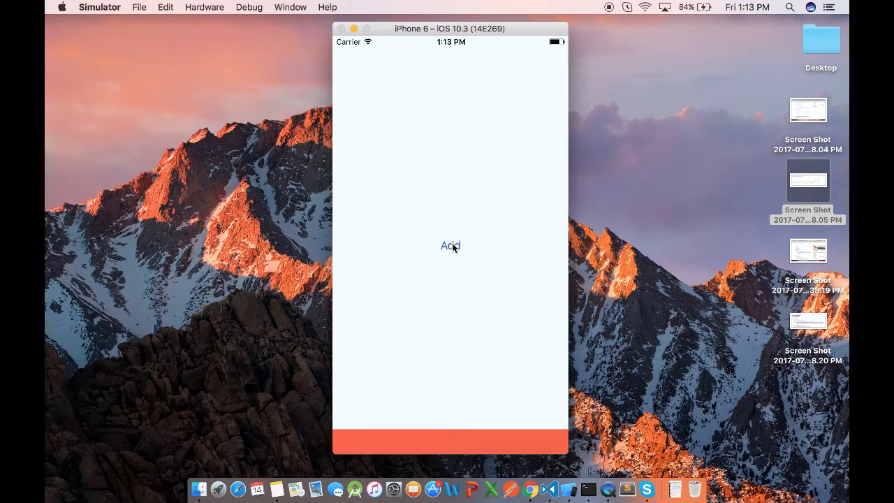
{"action": "mouse_move", "coordinate": [482, 440]}
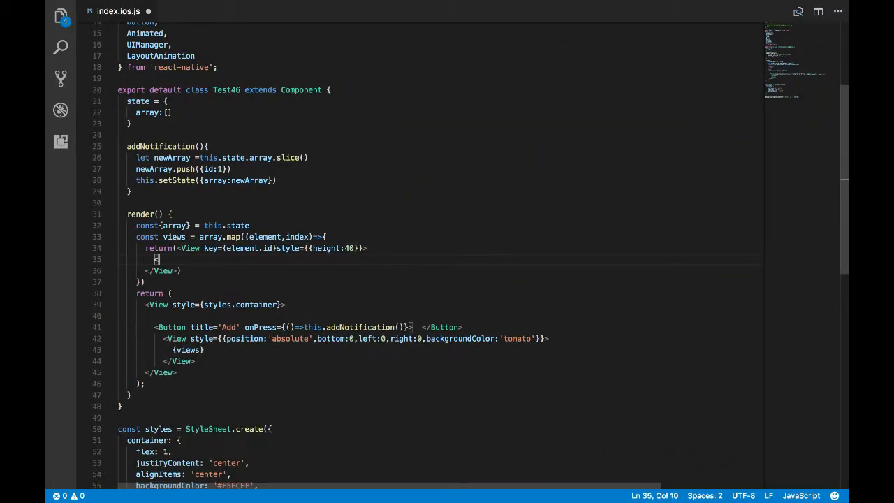
- Show white 'Hello {element.id}' text in centered, row-direction, padding-5, radius-5 black rows
{"action": "type", "text": "<Text></Text>"}
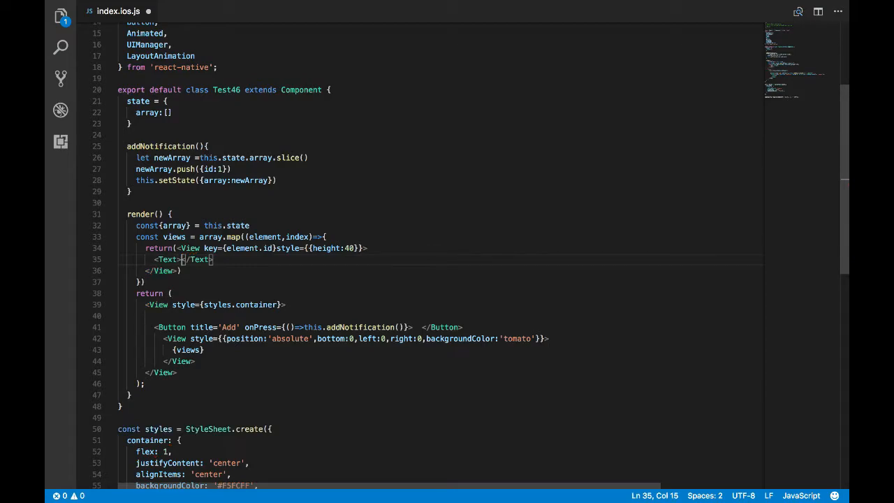
{"action": "type", "text": "Hello {element.id"}
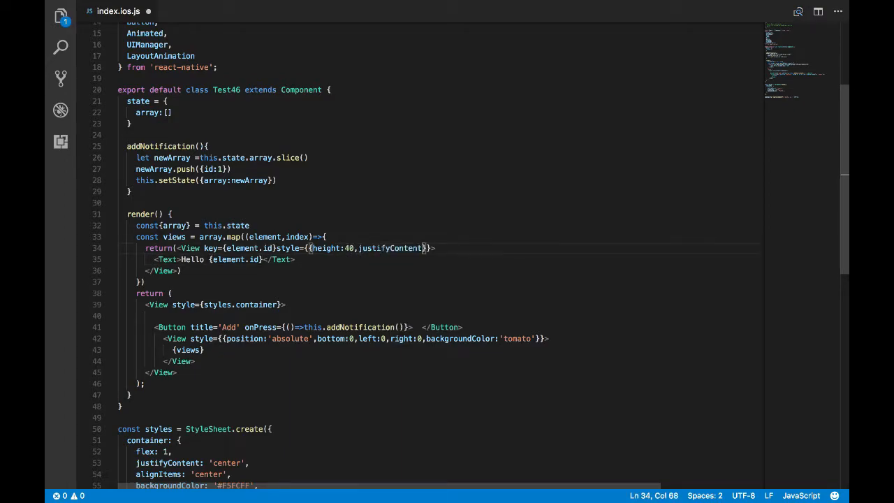
{"action": "type", "text": "'cente"}
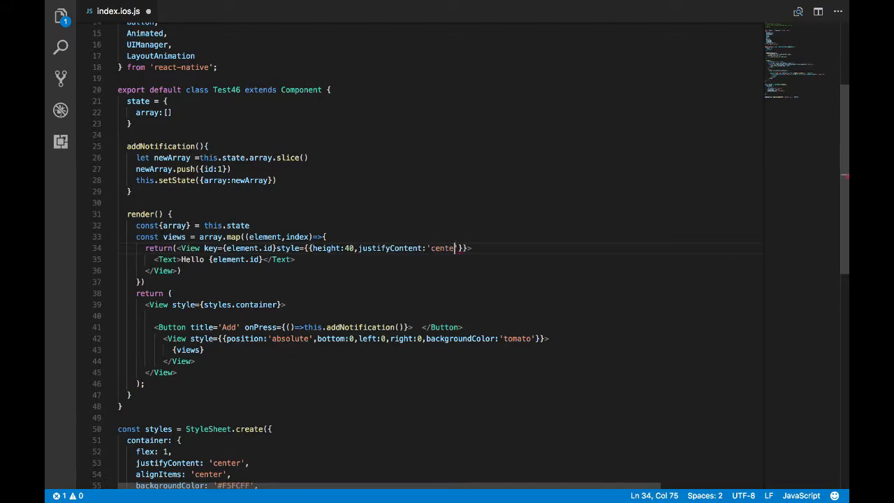
{"action": "type", "text": ",flexDirection:'row',padding"}
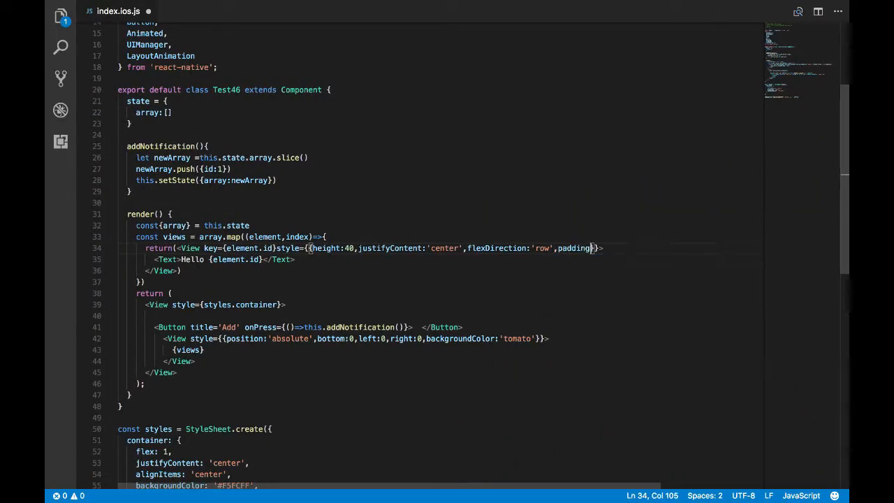
{"action": "type", "text": "5"}
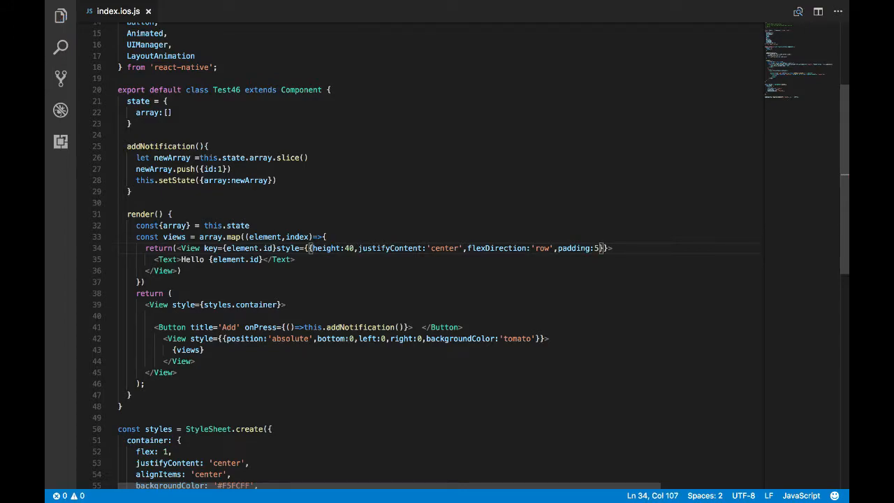
{"action": "type", "text": "borderRadius:5"}
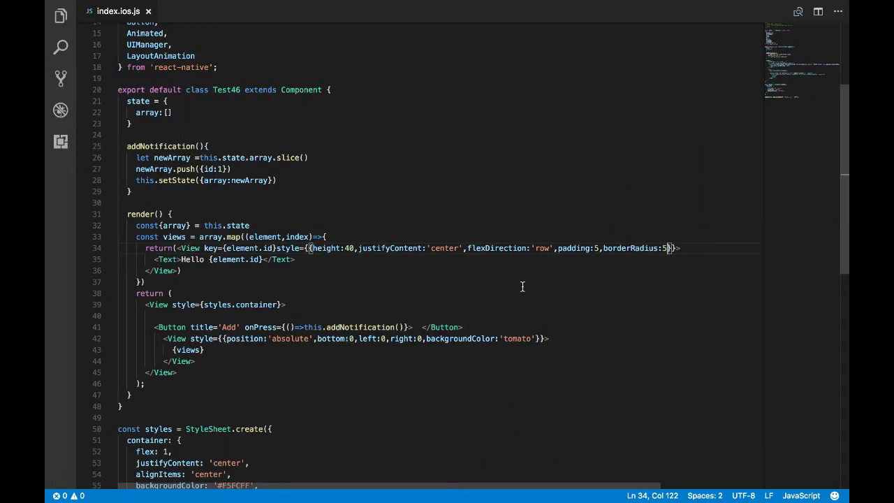
{"action": "type", "text": ",backgroundColor:'black'"}
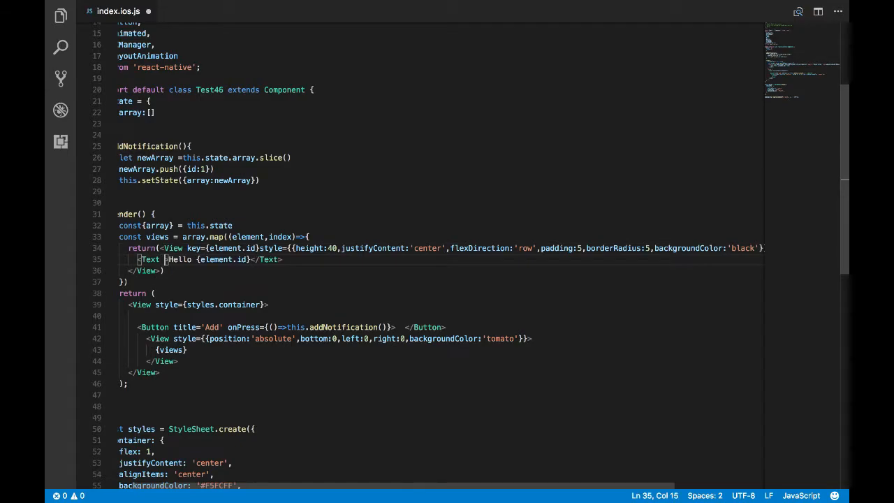
{"action": "type", "text": "style={{co"}
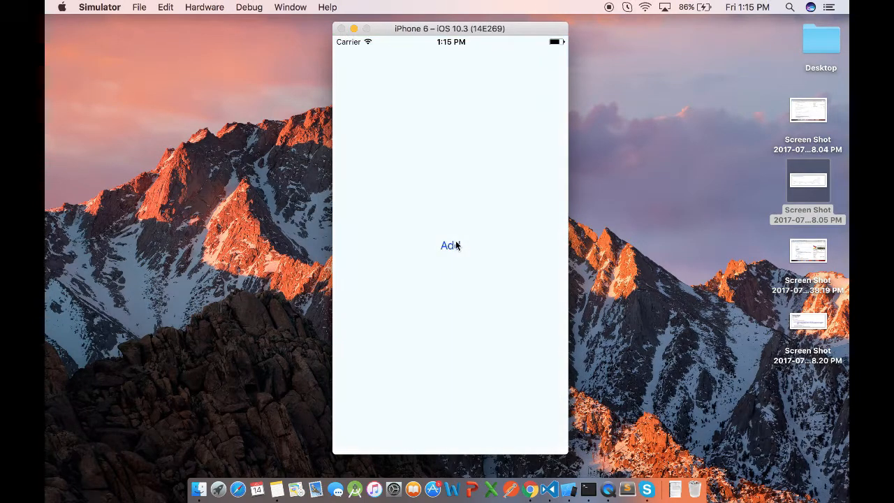
- Tap Add twice in the Simulator to stack black Hello bars
{"action": "left_click", "coordinate": [450, 245]}
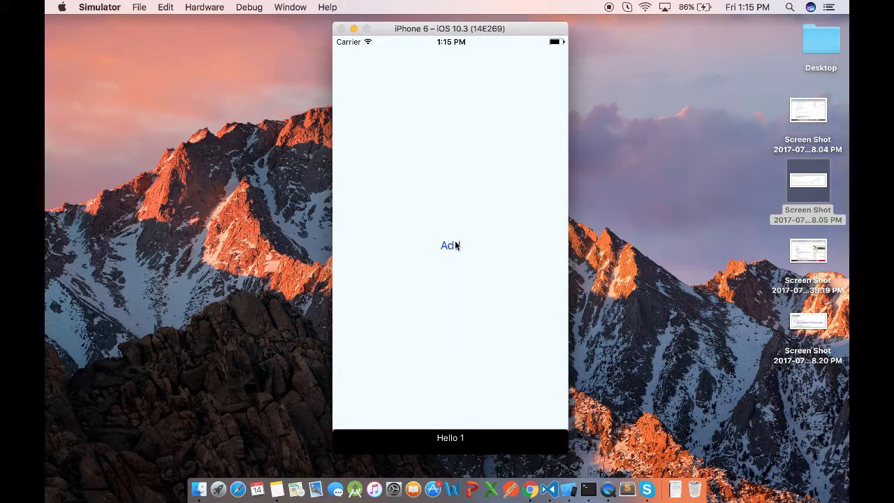
{"action": "left_click", "coordinate": [450, 245]}
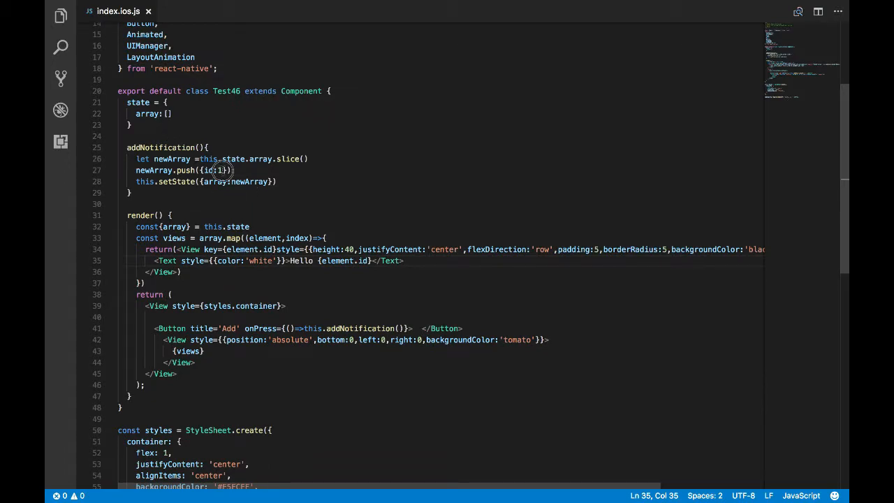
- Compute newId as this.state.id + 1, push {id:newId} and save both array and id
{"action": "left_click", "coordinate": [168, 113]}
{"action": "type", "text": "id:0,"}
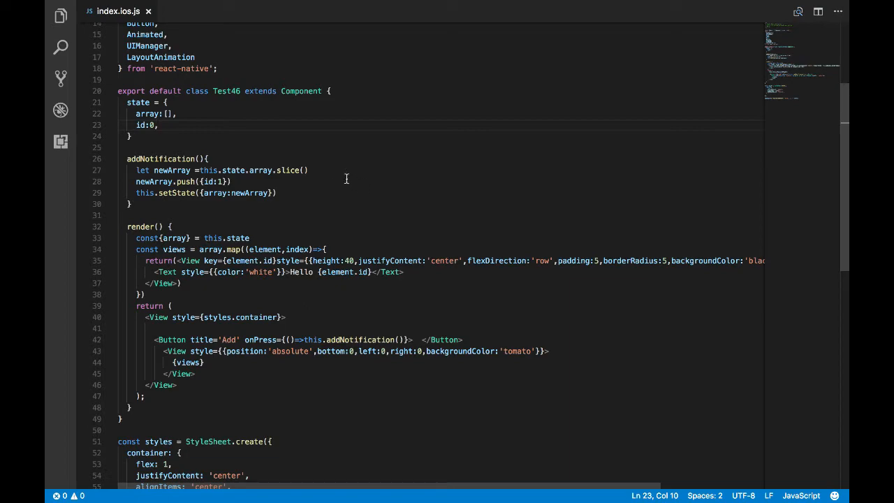
{"action": "type", "text": "const new"}
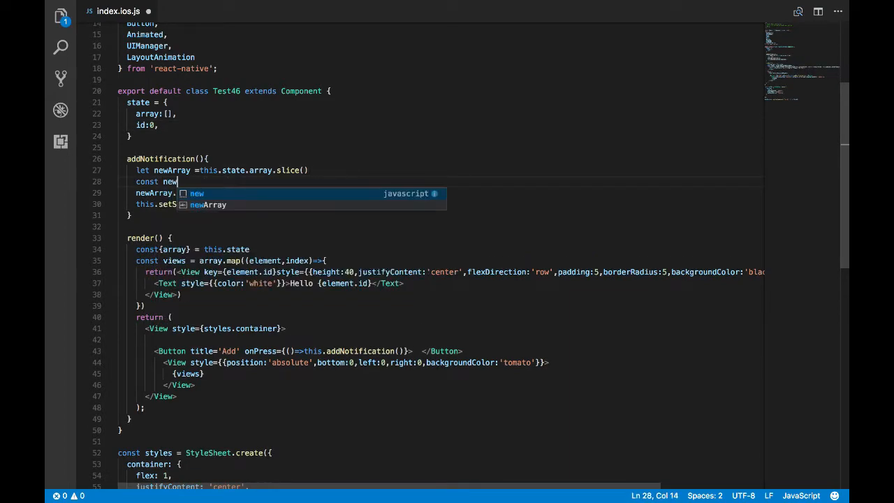
{"action": "type", "text": "Id ="}
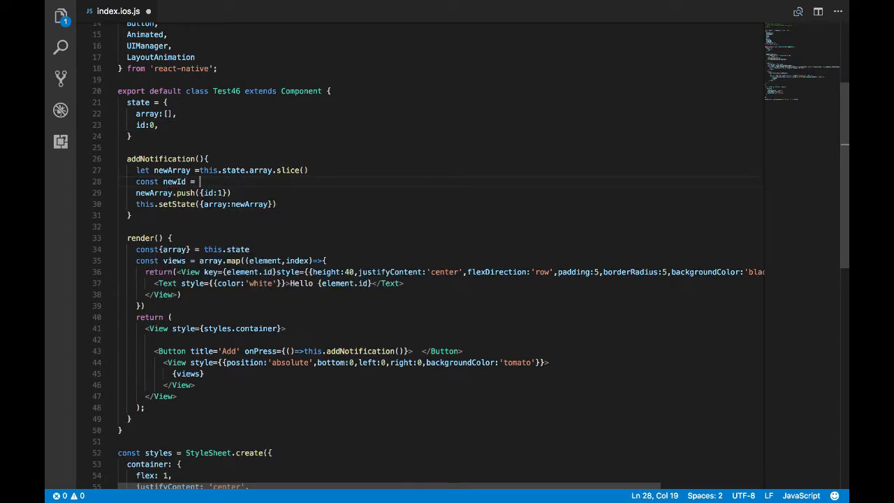
{"action": "type", "text": "this.state.id"}
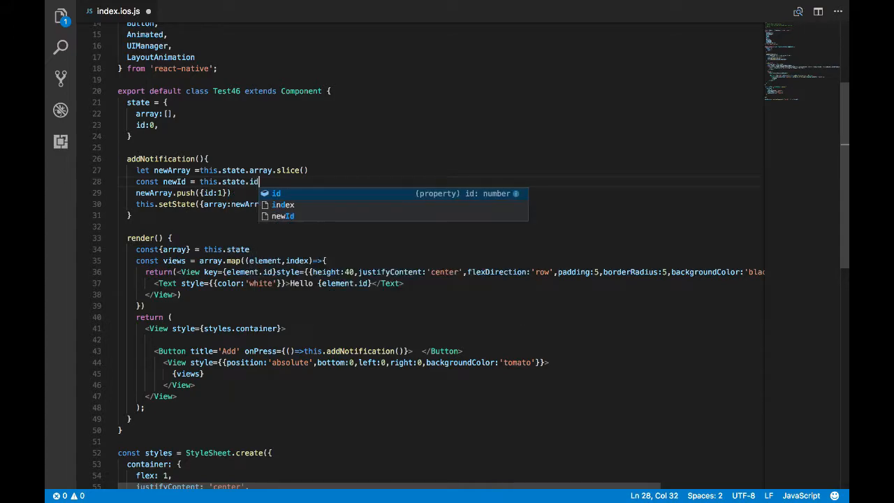
{"action": "type", "text": "+1"}
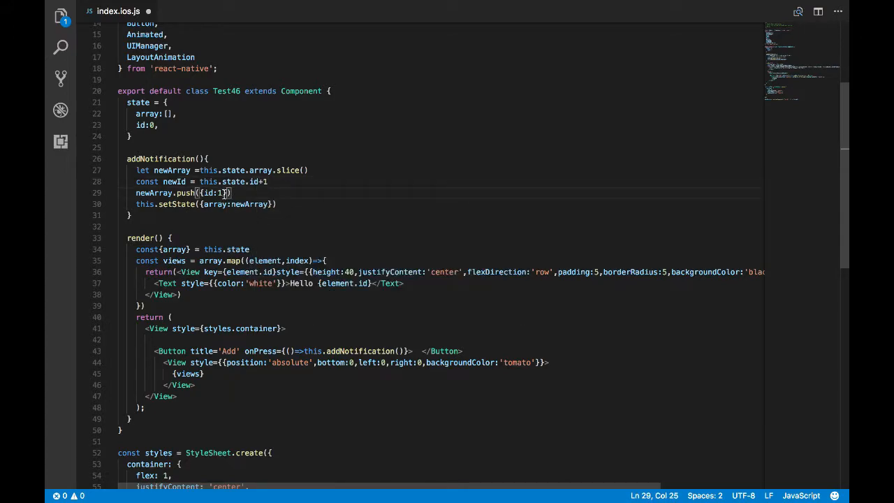
{"action": "type", "text": "newId"}
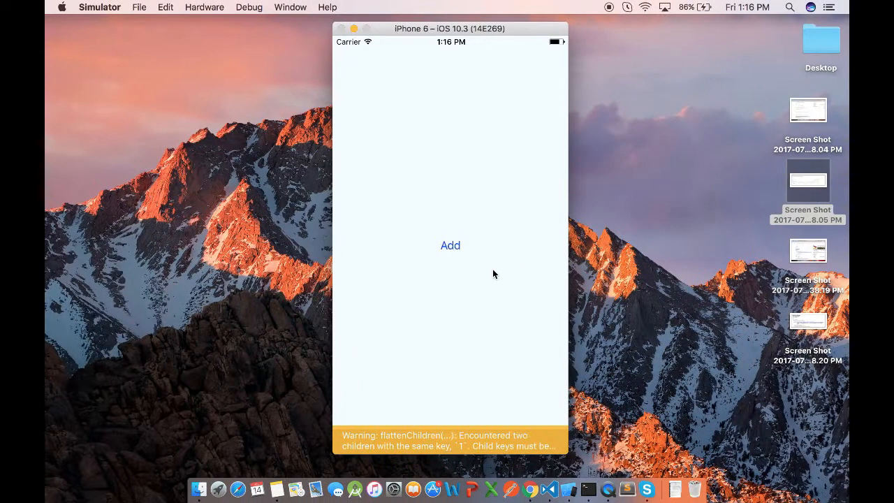
{"action": "left_click", "coordinate": [450, 245]}
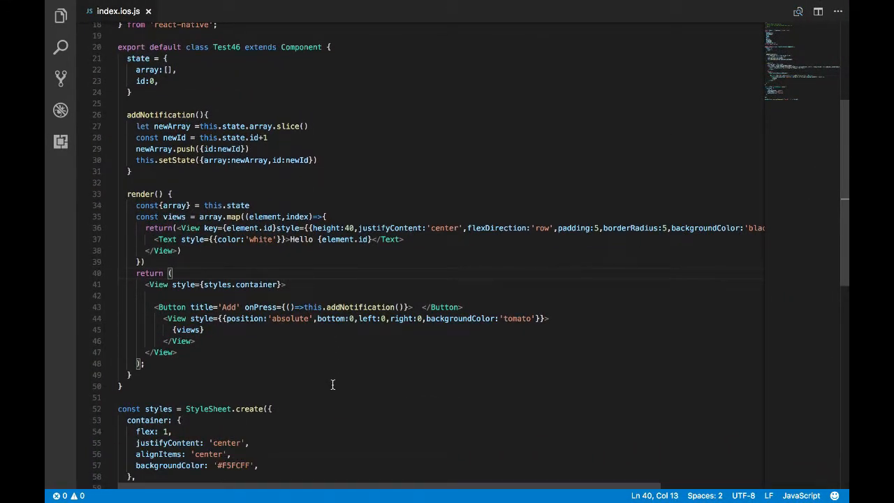
{"action": "type", "text": "margin,"}
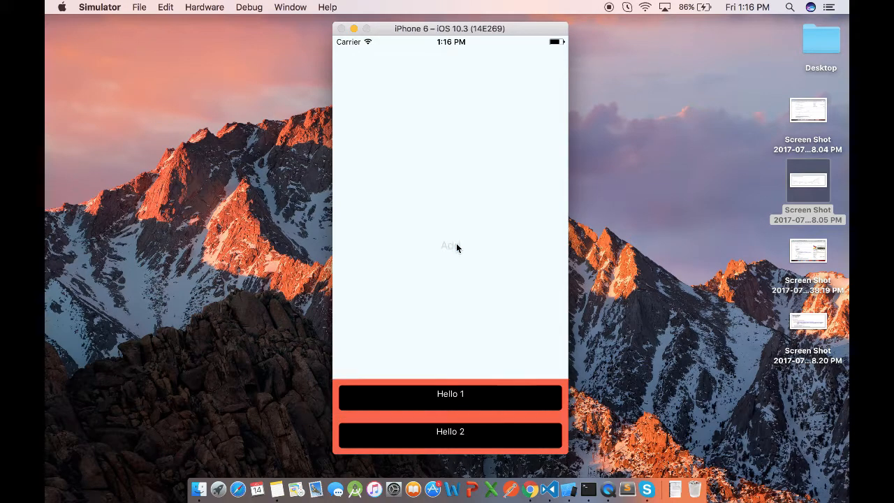
- Tap Add in the simulator to add another Hello bar
{"action": "left_click", "coordinate": [450, 245]}
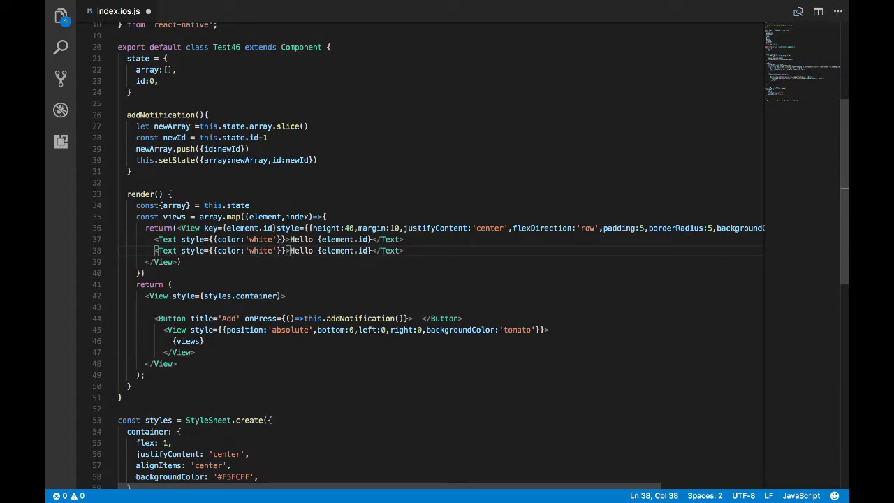
- Make the duplicated Text an X with onPress={()=>{this.removeItem()}}
{"action": "type", "text": "onPress={()}"}
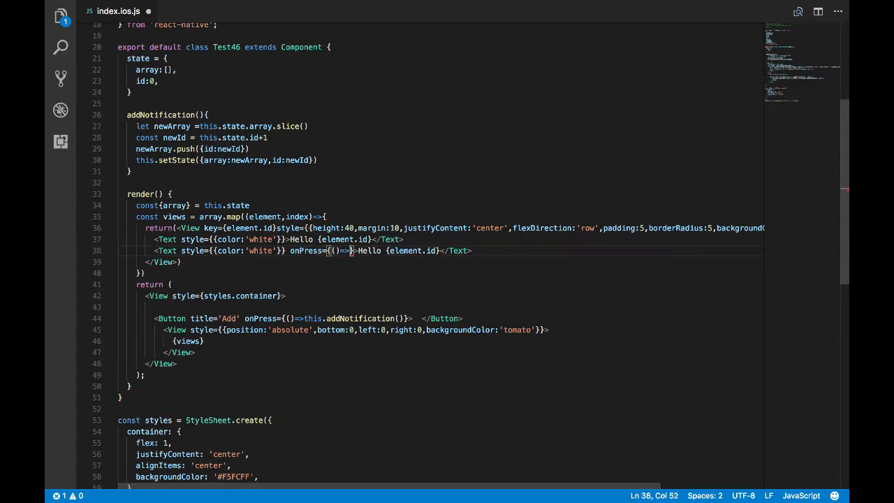
{"action": "type", "text": "this.removeItem()}"}
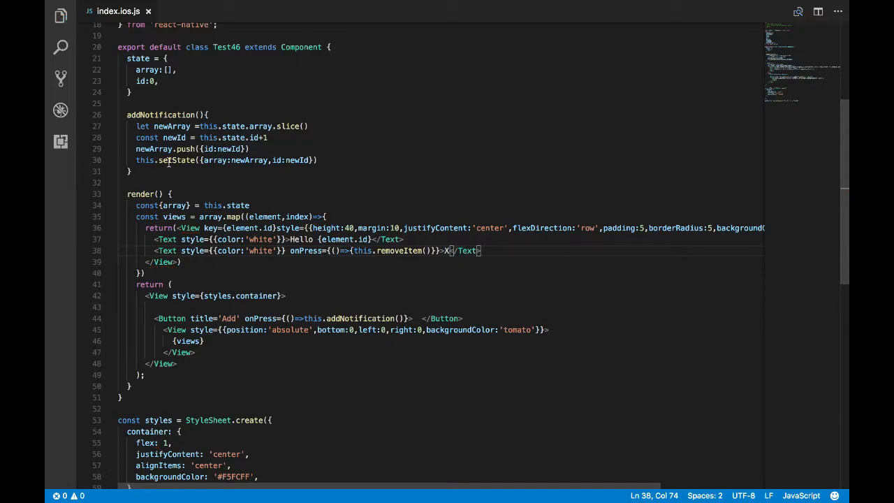
- Start removeItem: copy the array with slice and findIndex the item whose id matches
{"action": "type", "text": "removeItem"}
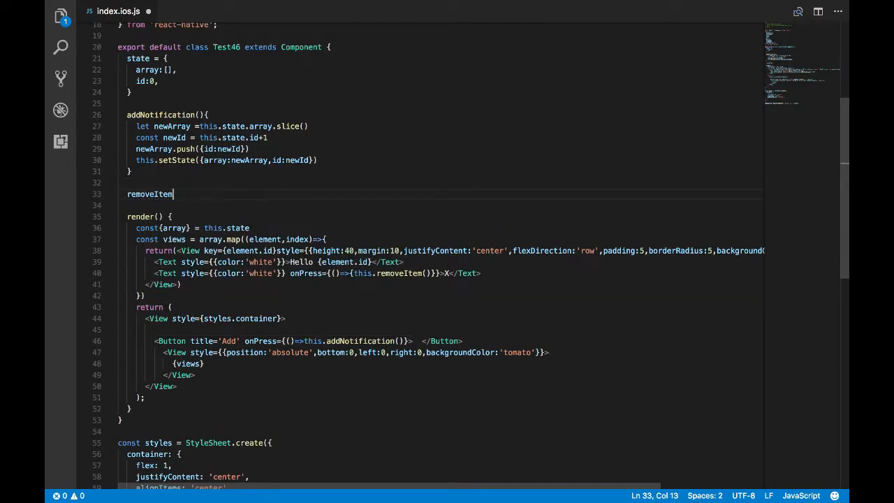
{"action": "type", "text": "(){"}
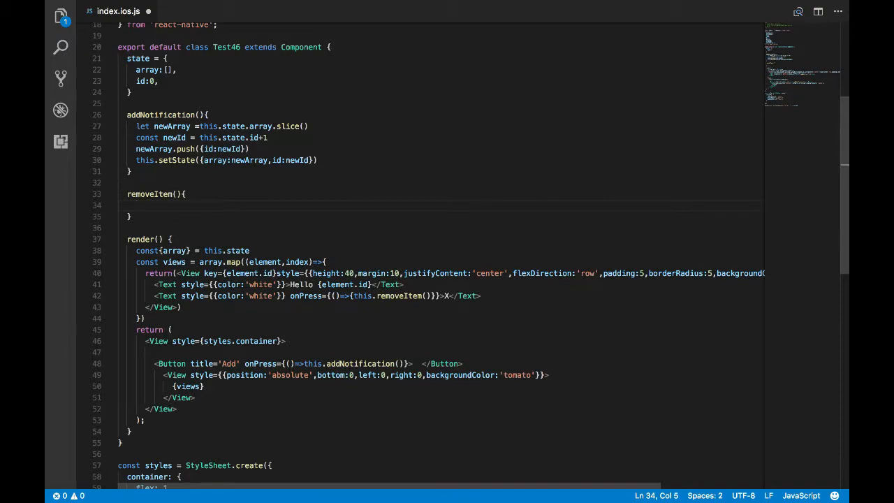
{"action": "type", "text": "this.state."}
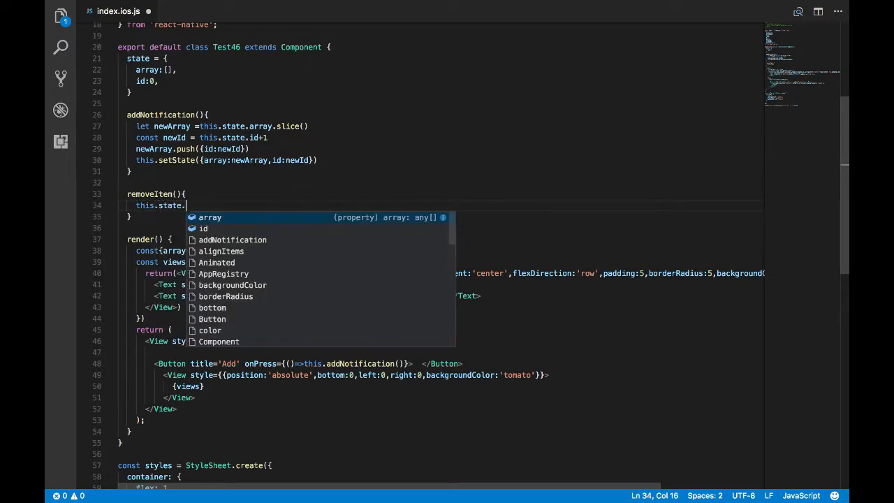
{"action": "type", "text": "array.slice"}
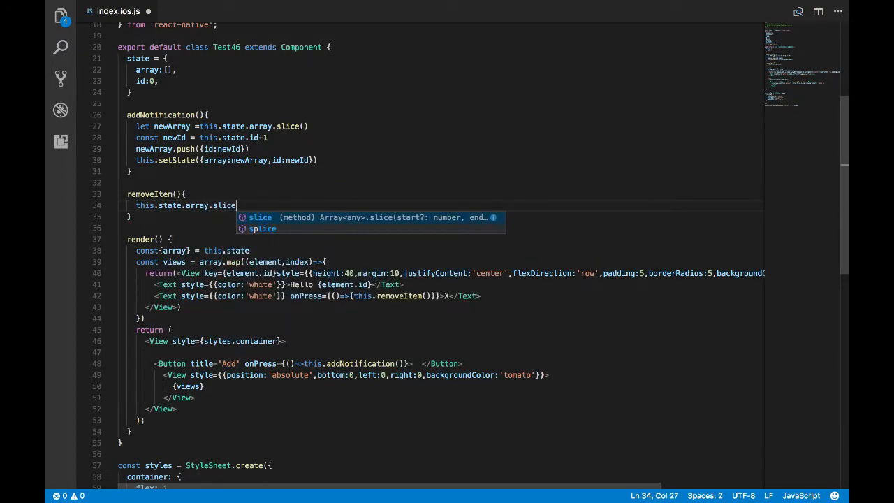
{"action": "type", "text": "let newArray ="}
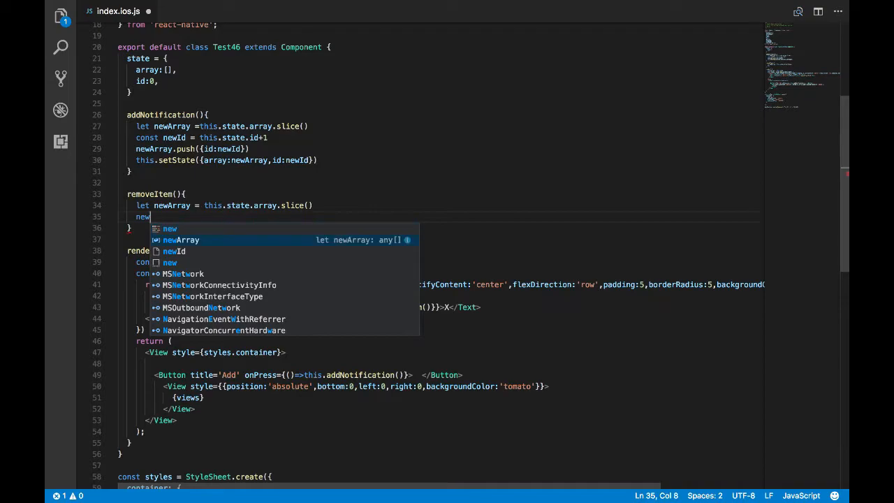
{"action": "type", "text": "Array.findIndex("}
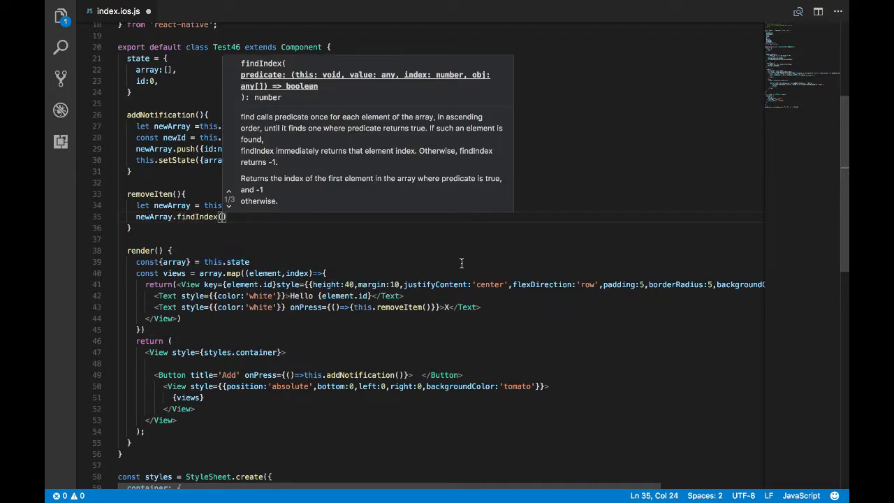
{"action": "type", "text": "item=>"}
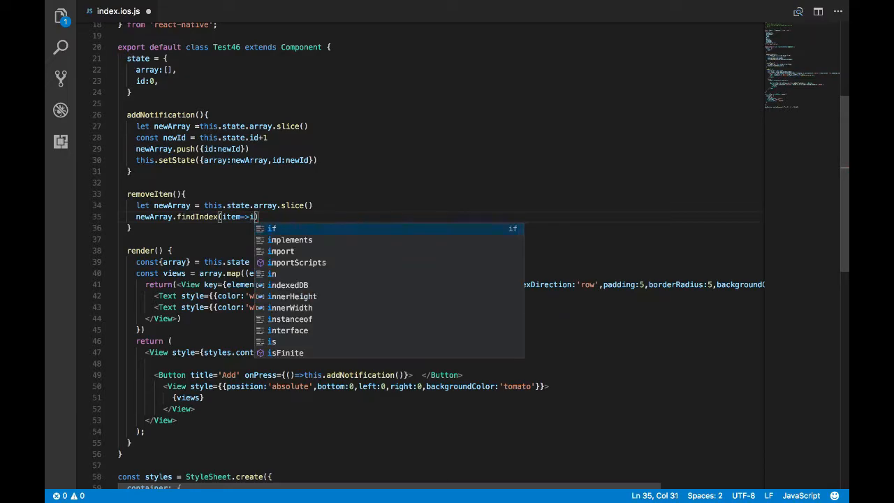
{"action": "type", "text": "item.id =="}
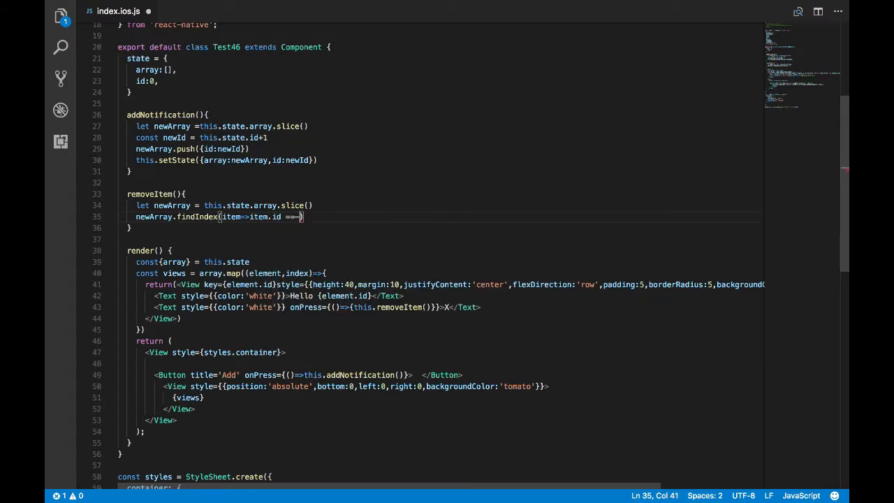
{"action": "type", "text": "= i"}
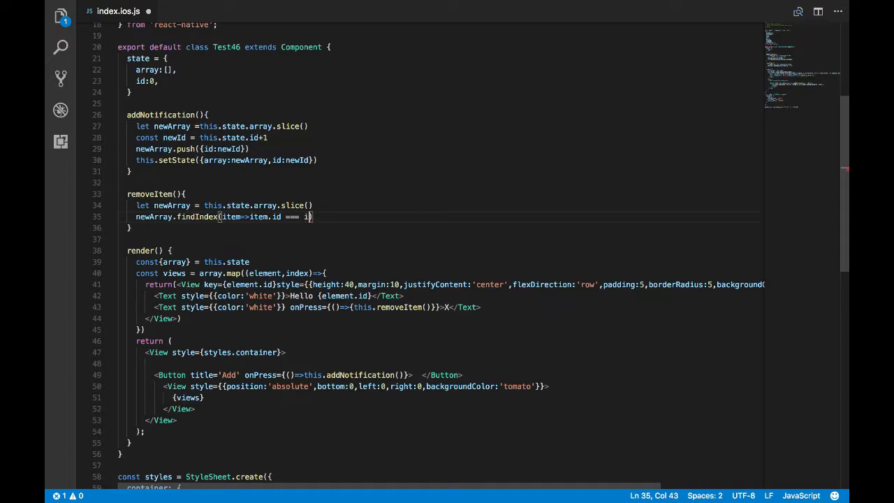
- Give removeItem an id parameter and splice the found index out of newArray
{"action": "left_click", "coordinate": [177, 193]}
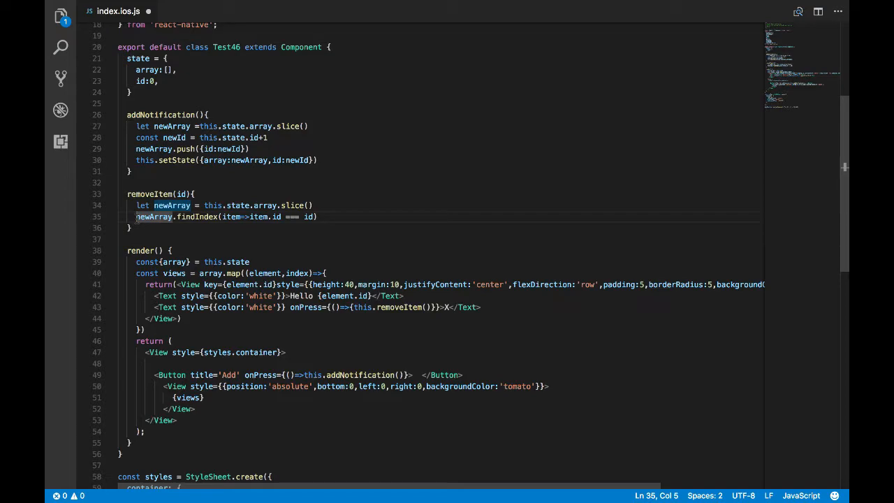
{"action": "type", "text": "inde)"}
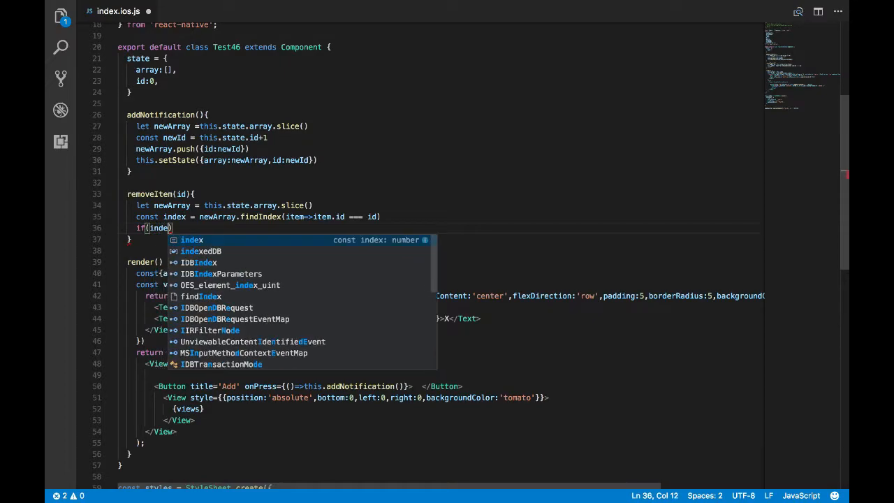
{"action": "type", "text": ">-1"}
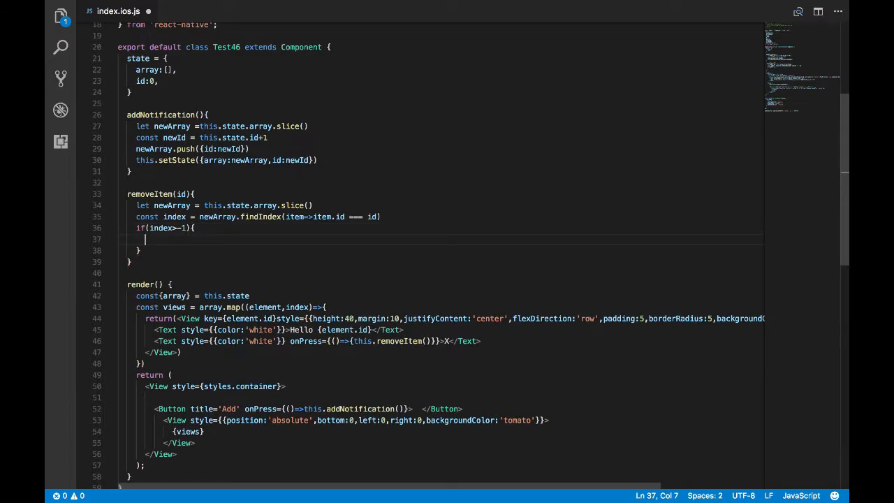
{"action": "type", "text": "newArray.splice"}
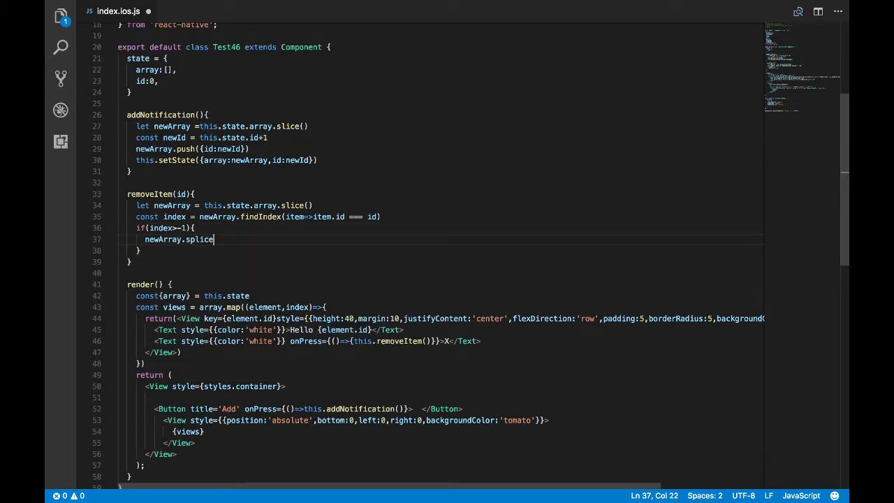
{"action": "type", "text": "(index,1"}
{"action": "type", "text": "se"}
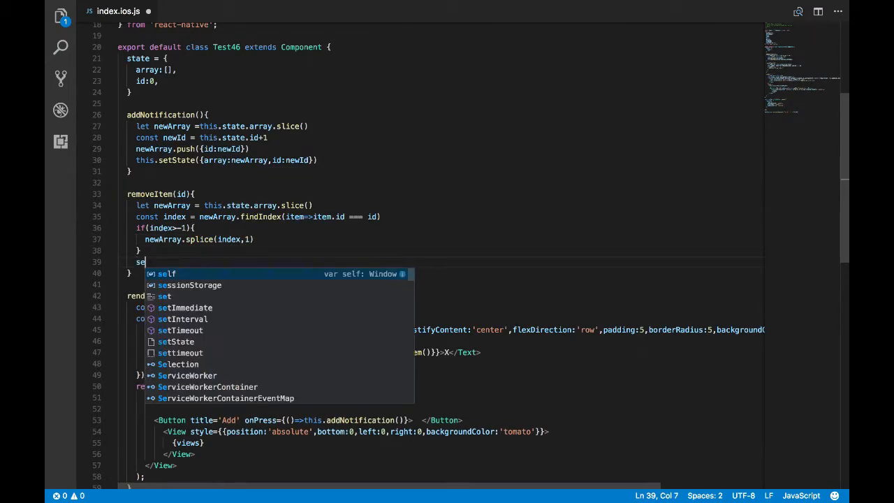
- Save newArray with this.setState({array:newArray}) and add flex:1 to the Hello Text style
{"action": "type", "text": "this.setState"}
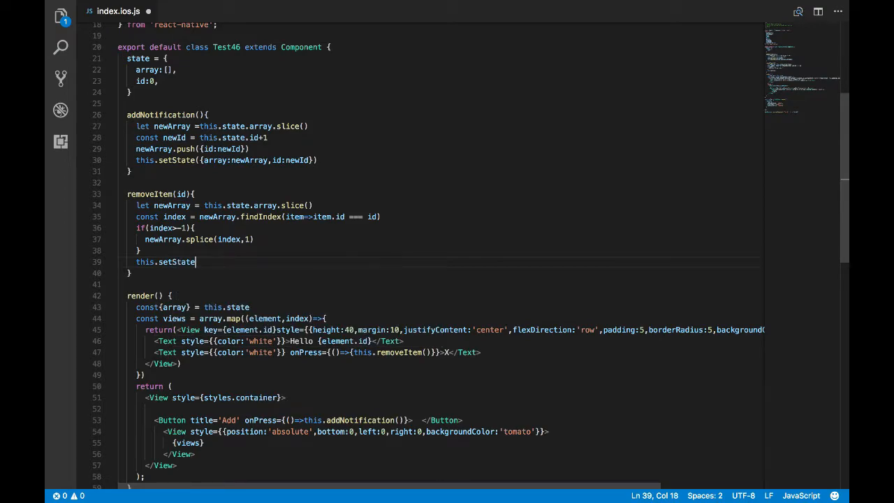
{"action": "type", "text": "("}
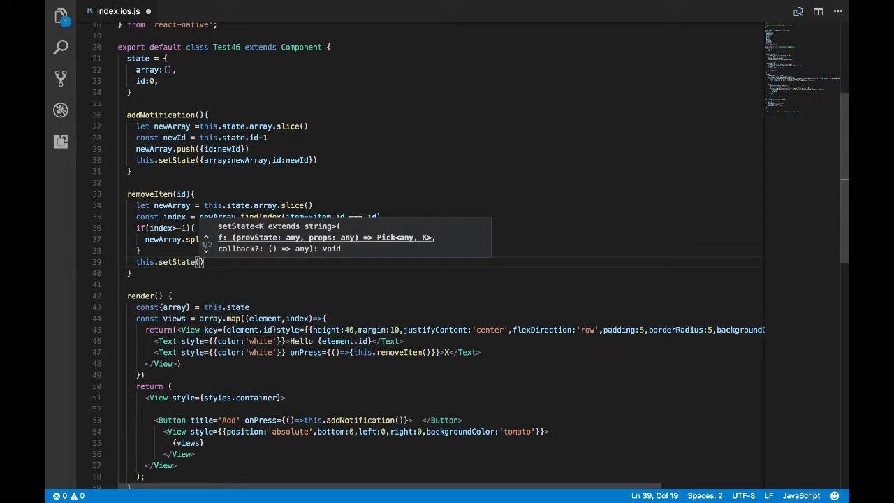
{"action": "type", "text": "array}"}
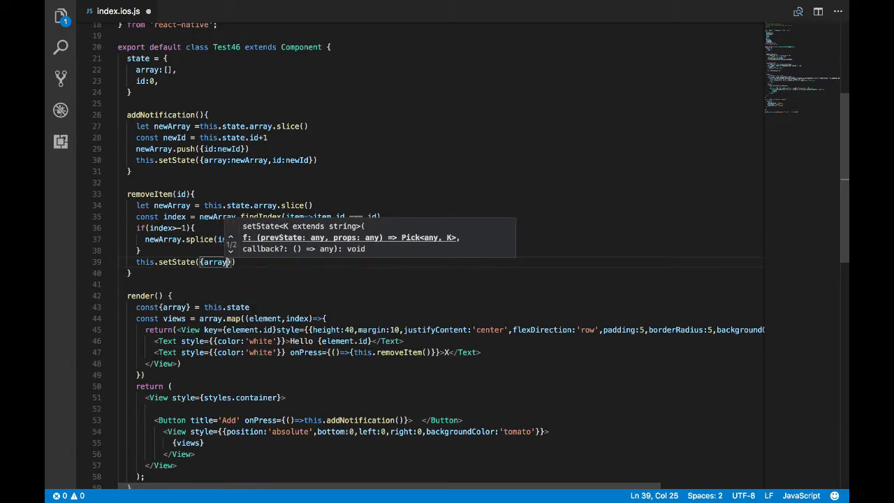
{"action": "type", "text": ":newArray"}
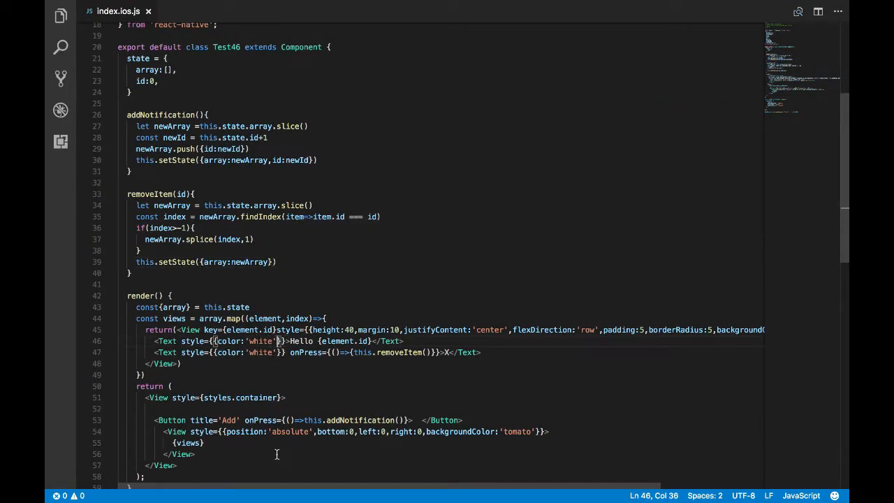
{"action": "type", "text": ",flex:1"}
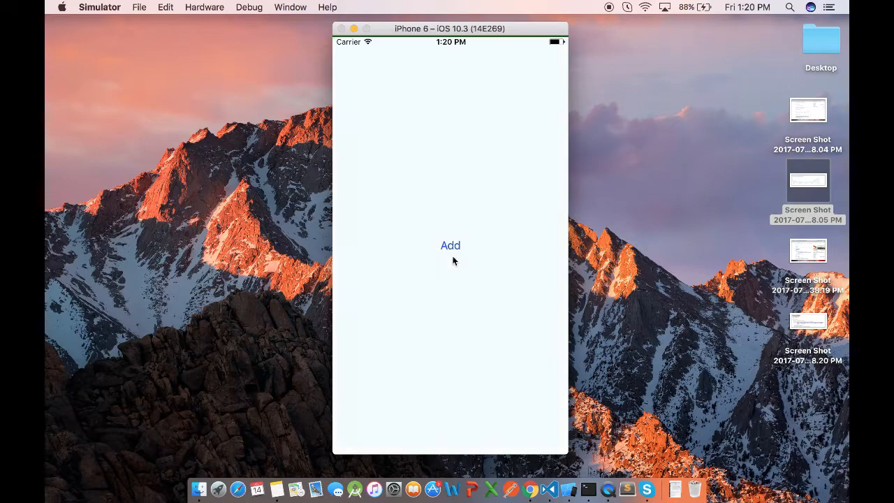
- Add a Hello 1 bar in the rebuilt app and pass the element to removeItem
{"action": "left_click", "coordinate": [451, 245]}
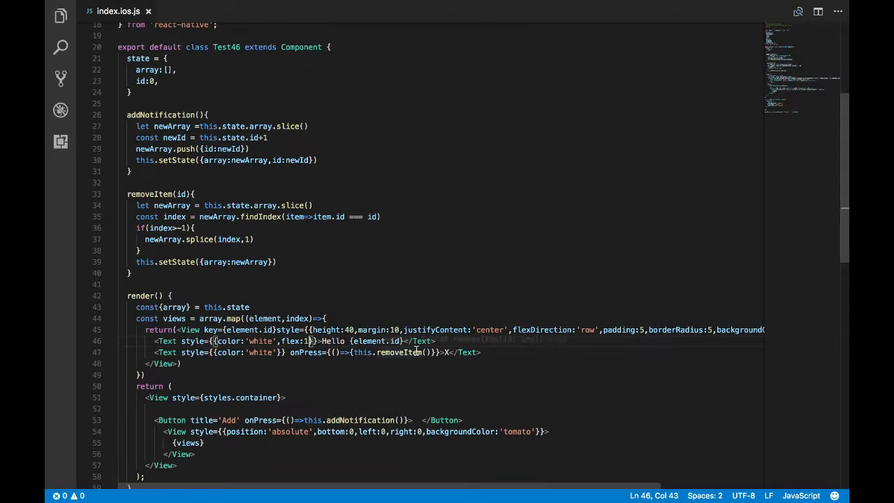
{"action": "mouse_move", "coordinate": [405, 352]}
{"action": "type", "text": "e"}
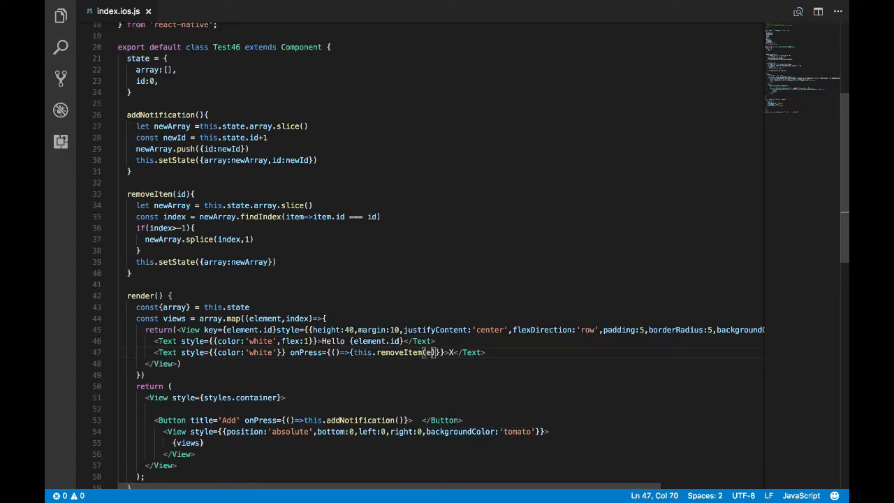
{"action": "type", "text": "lement"}
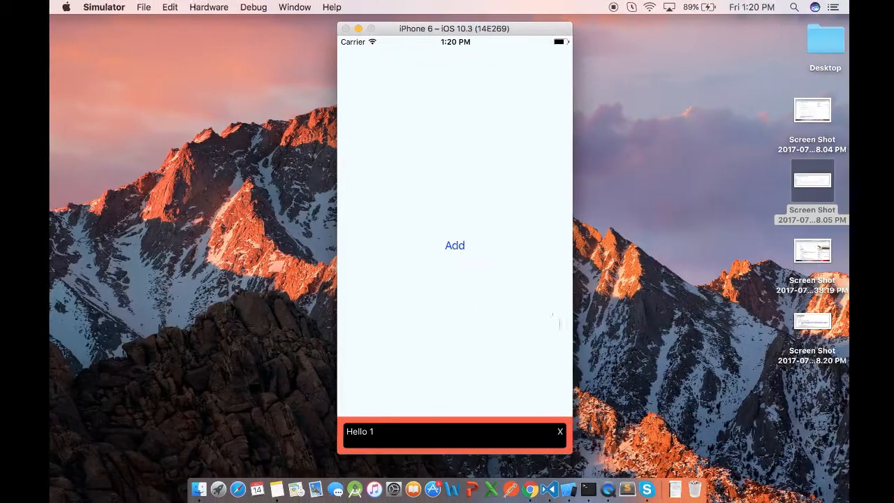
- Remove Hello 1, add more bars, and remove Hello 3 and another, leaving Hello 2, 5, 6, 7
{"action": "left_click", "coordinate": [559, 431]}
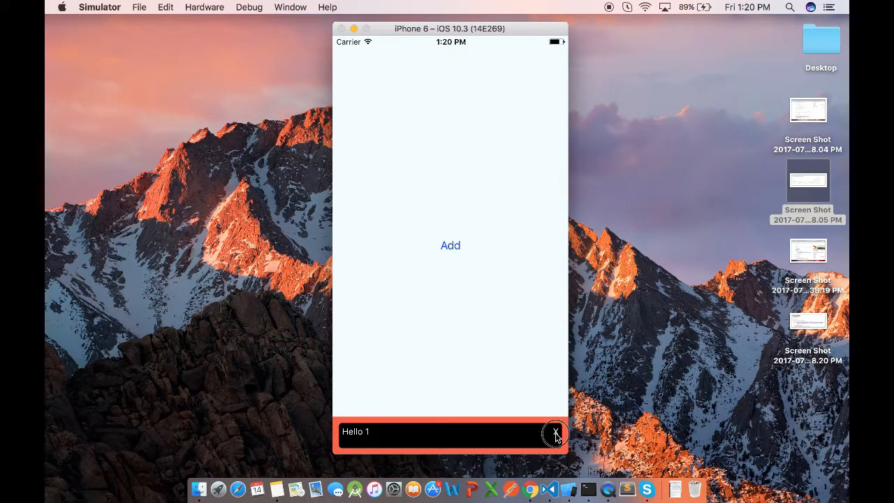
{"action": "left_click", "coordinate": [555, 431]}
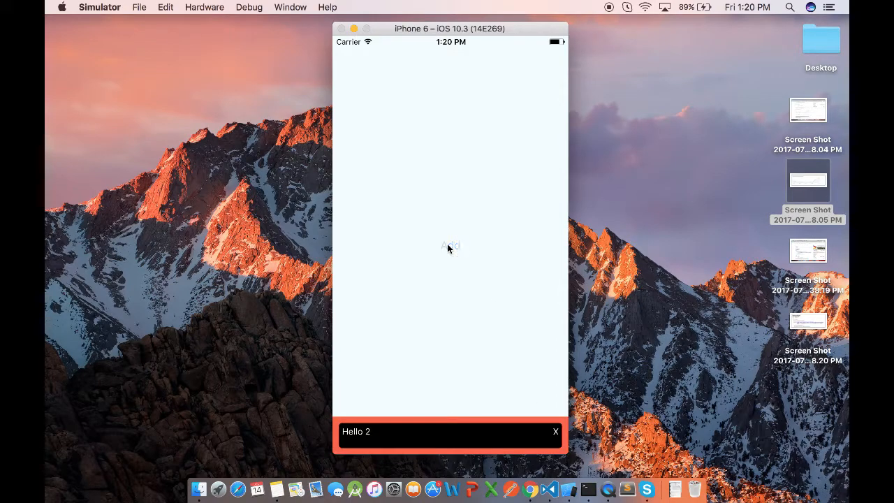
{"action": "left_click", "coordinate": [449, 245]}
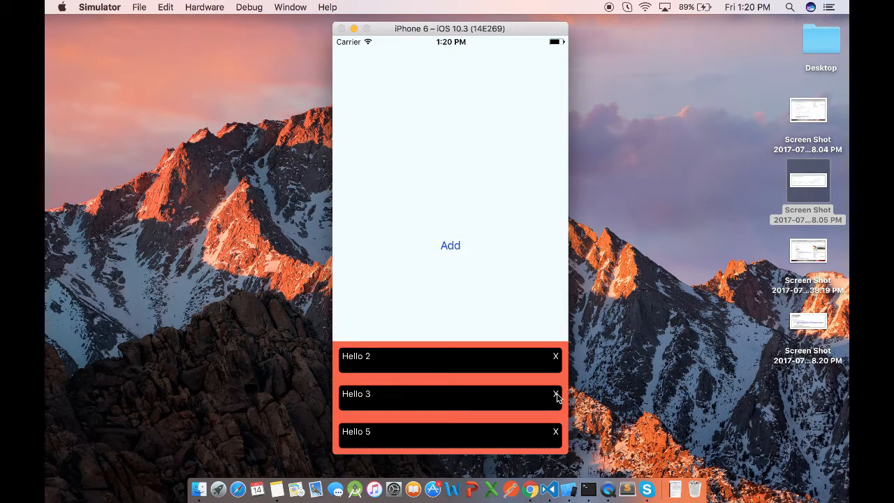
{"action": "left_click", "coordinate": [555, 394]}
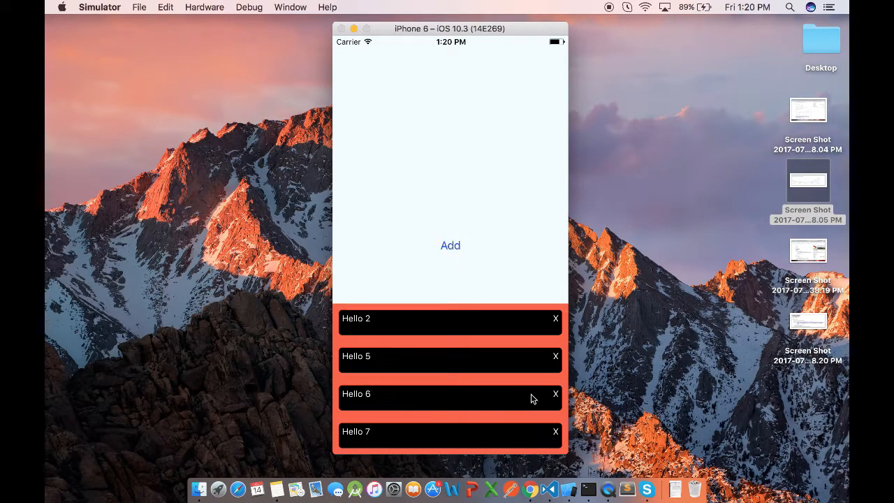
{"action": "left_click", "coordinate": [555, 393]}
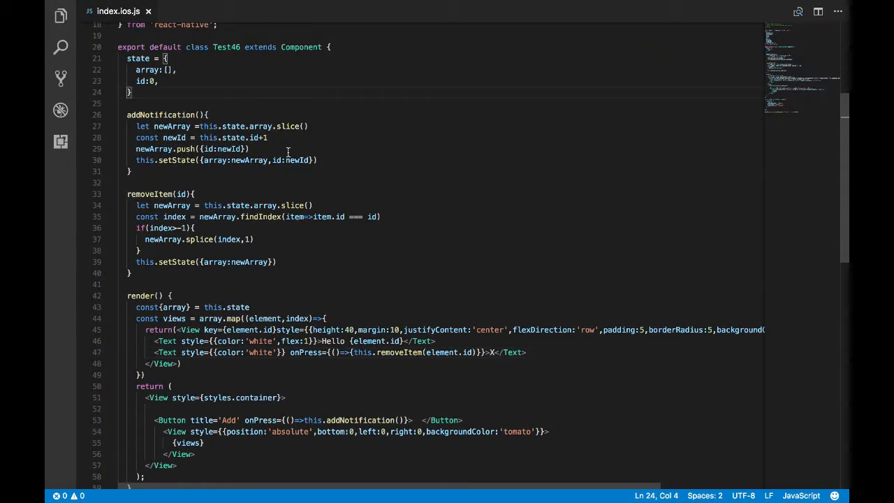
- Insert LayoutAnimation.configureNext(LayoutAnimation.Presets.spring) above this.setState in addNotification
{"action": "key", "text": "Enter"}
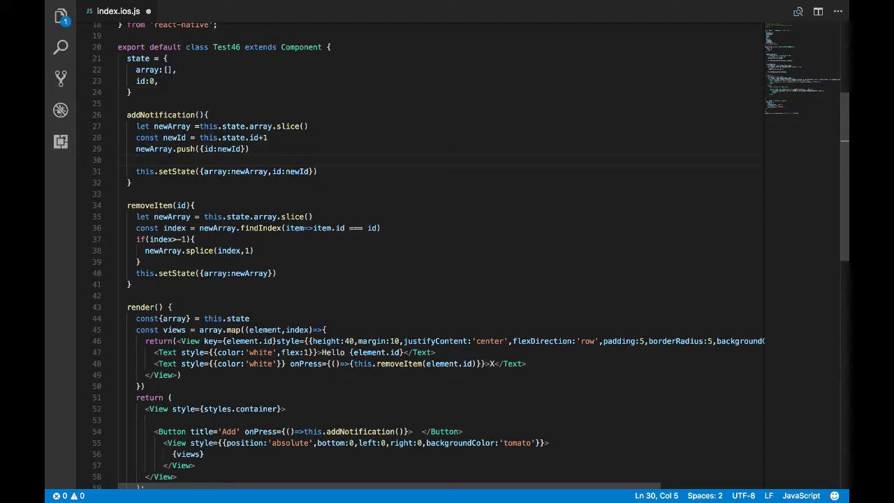
{"action": "type", "text": "LayoutAnimation.configureNext"}
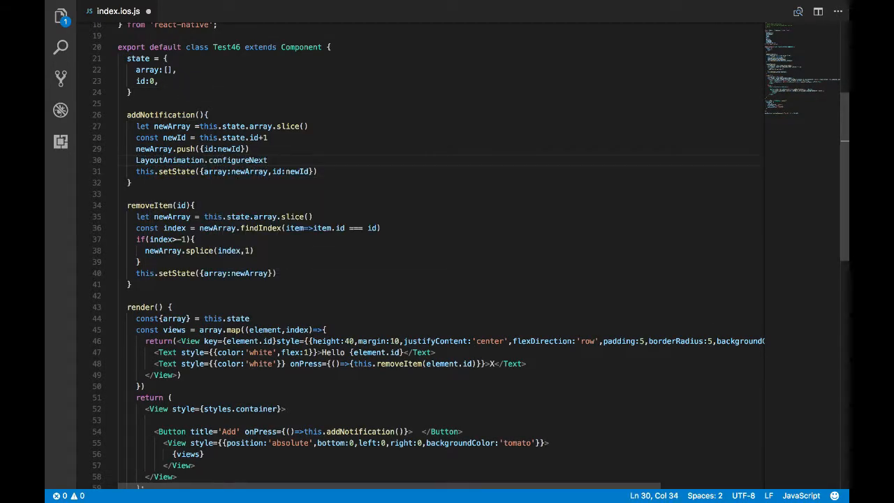
{"action": "type", "text": "("}
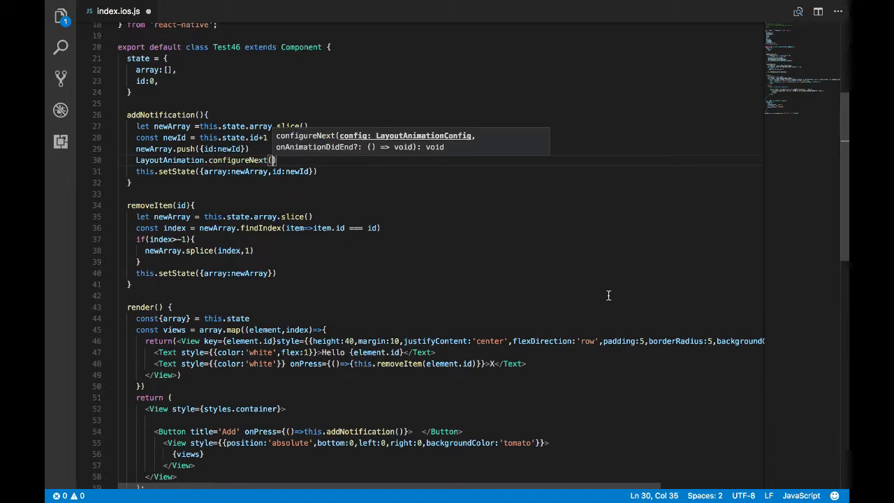
{"action": "type", "text": "La"}
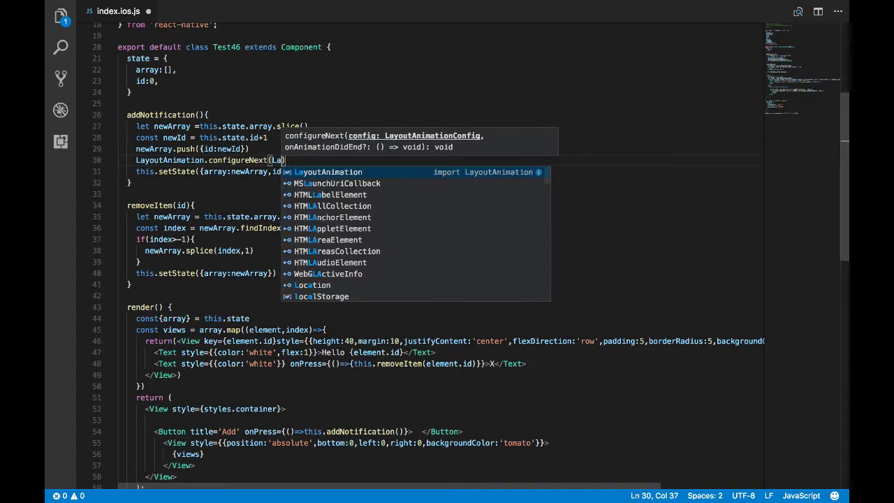
{"action": "type", "text": "LayoutAnimation.Preset"}
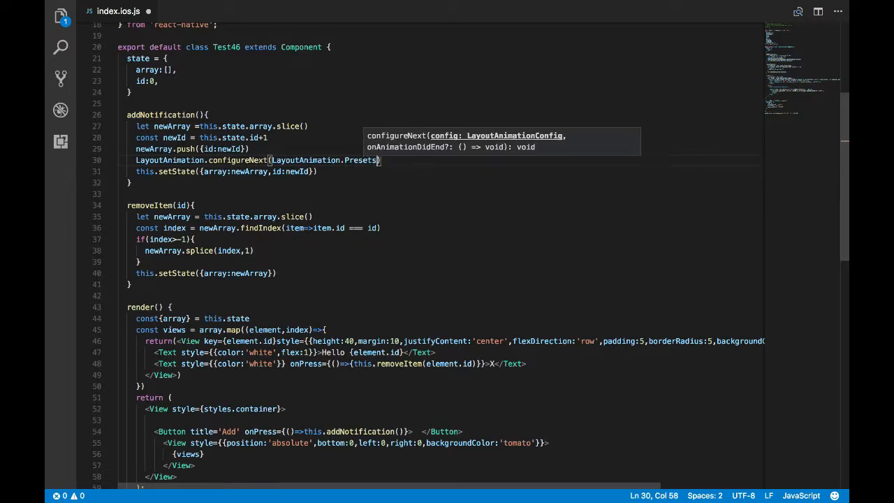
{"action": "type", "text": "sp"}
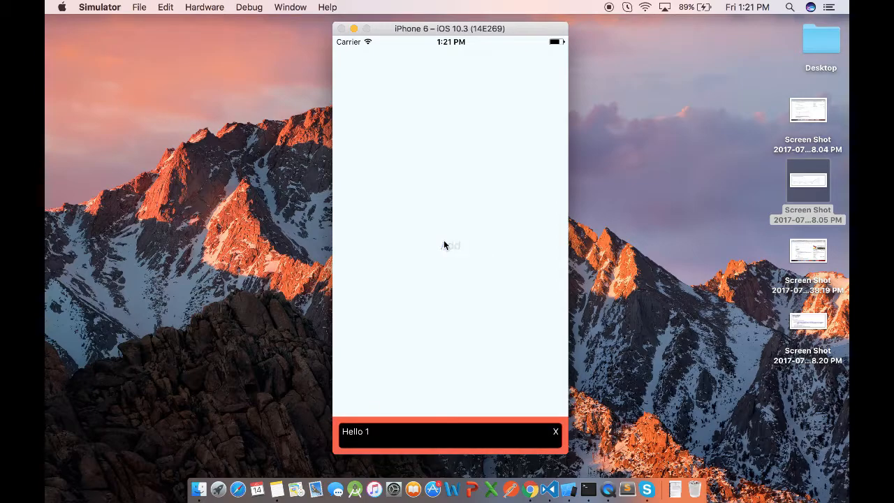
- Add Hello 2 to test the spring animation, then give removeItem LayoutAnimation.Presets.linear
{"action": "left_click", "coordinate": [450, 245]}
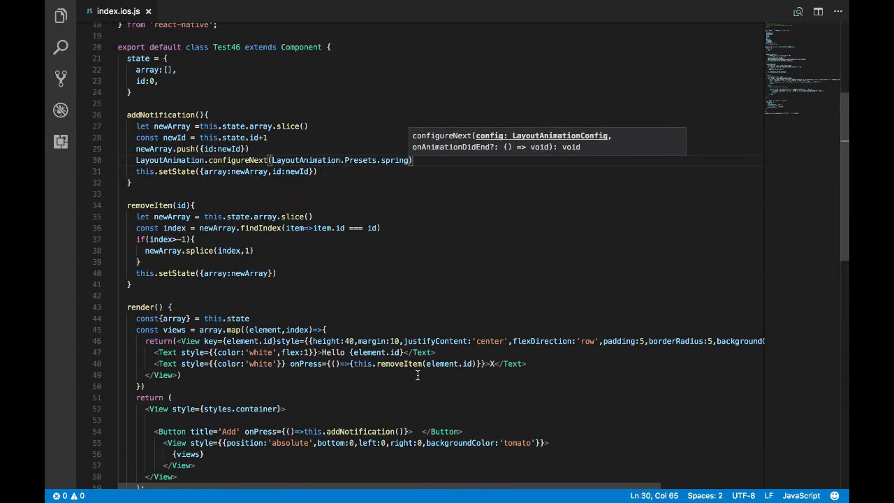
{"action": "scroll", "scroll_direction": "down", "scroll_amount": 3}
{"action": "type", "text": "LayoutAnimation.configureNext(LayoutAnimation.Presets.l"}
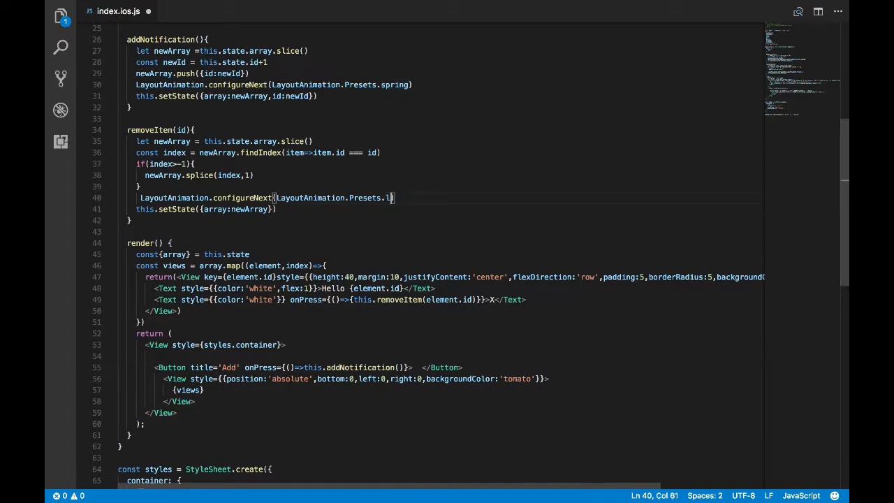
{"action": "type", "text": "inear"}
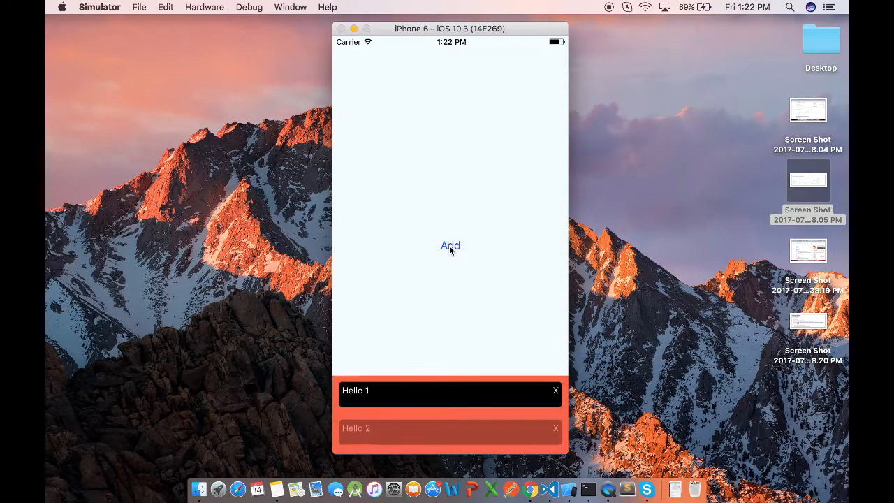
- Add animated bars, remove Hello 3 and Hello 2, then add another bar
{"action": "left_click", "coordinate": [450, 245]}
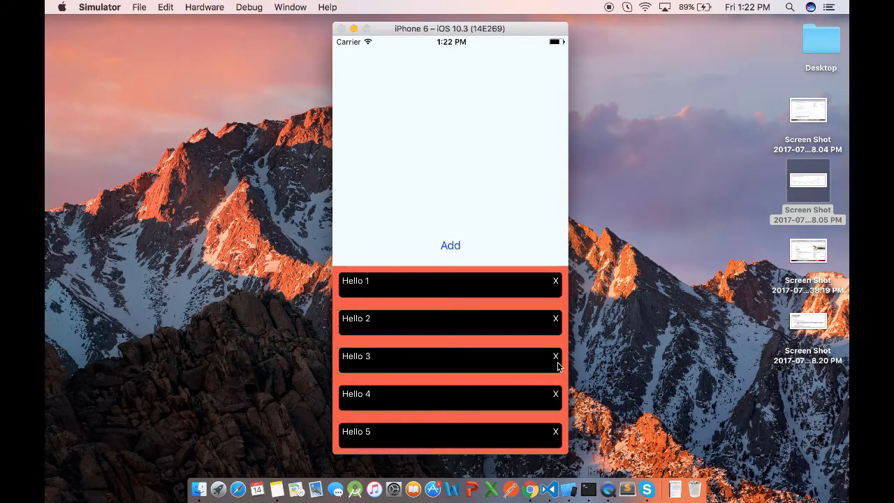
{"action": "left_click", "coordinate": [555, 356]}
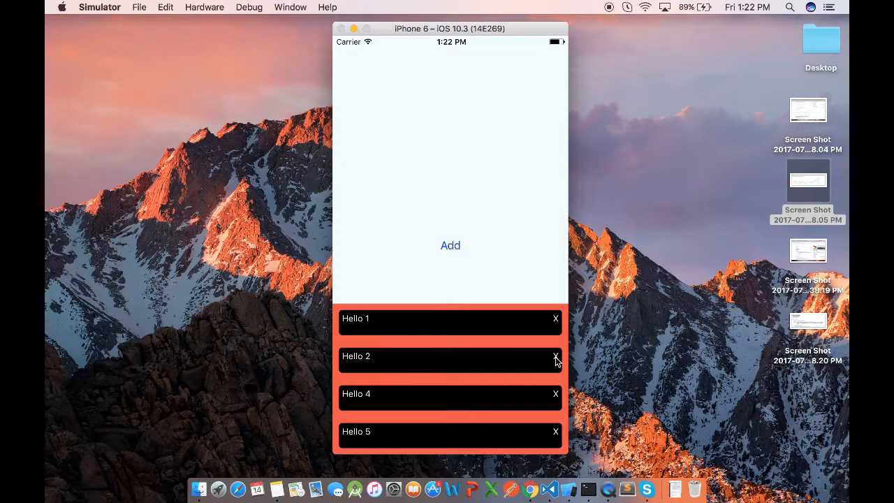
{"action": "left_click", "coordinate": [555, 356]}
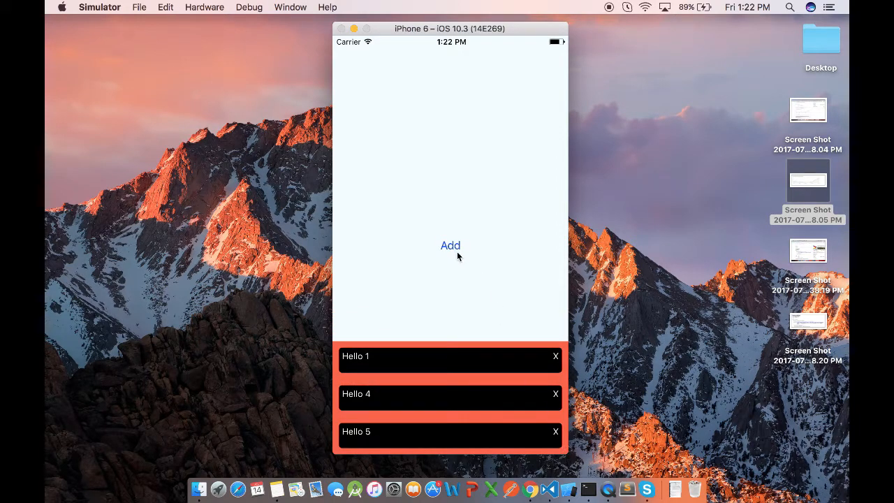
{"action": "left_click", "coordinate": [450, 245]}
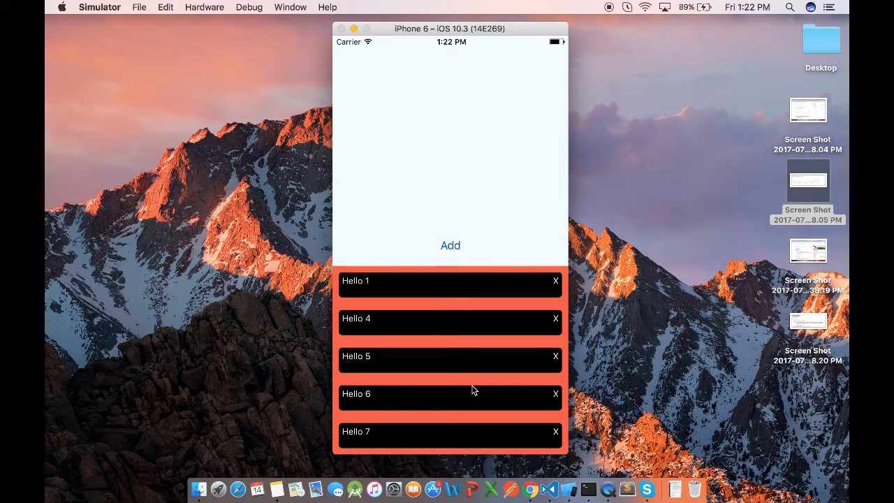
{"action": "mouse_move", "coordinate": [556, 399]}
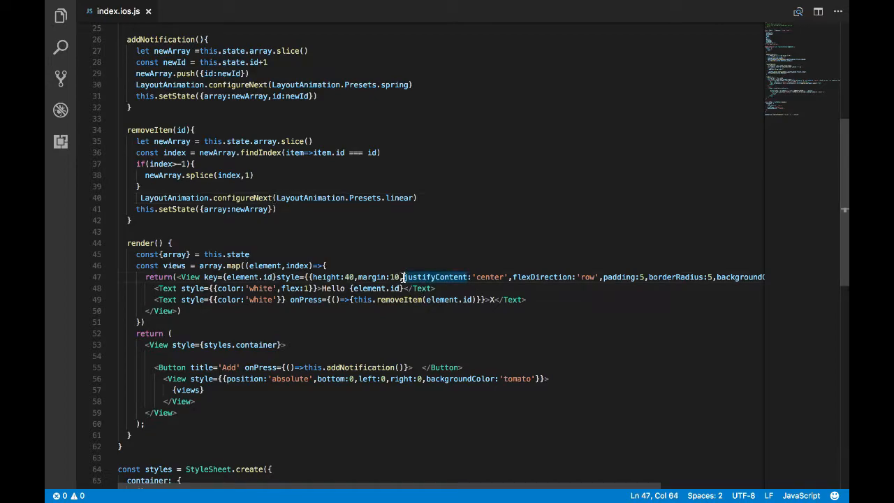
- Type alignItems after margin:10 in the row View style on line 47
{"action": "type", "text": "ali"}
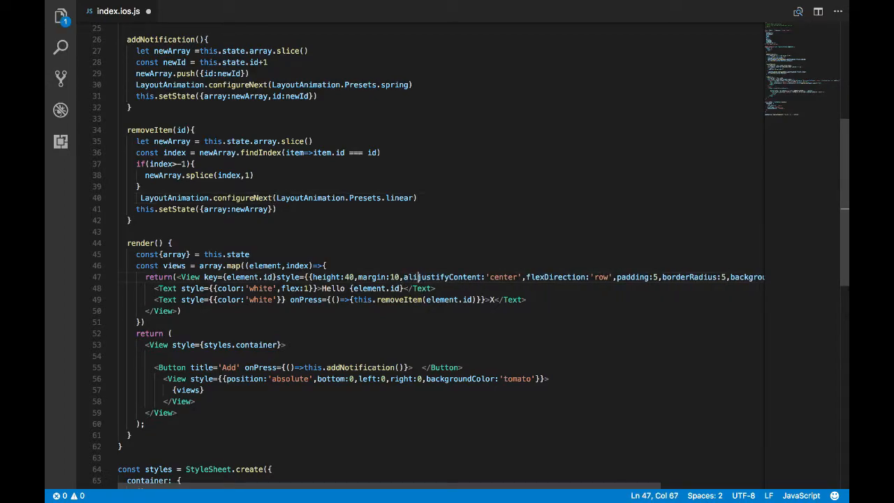
{"action": "type", "text": "gnItems"}
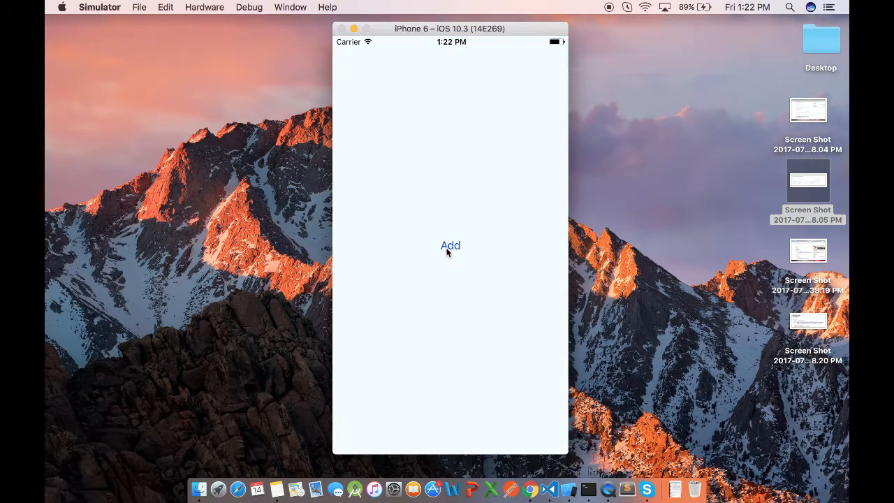
- Tap Add to stack Hello bars, then X on Hello 2, leaving Hello 1, 3, 4
{"action": "left_click", "coordinate": [449, 245]}
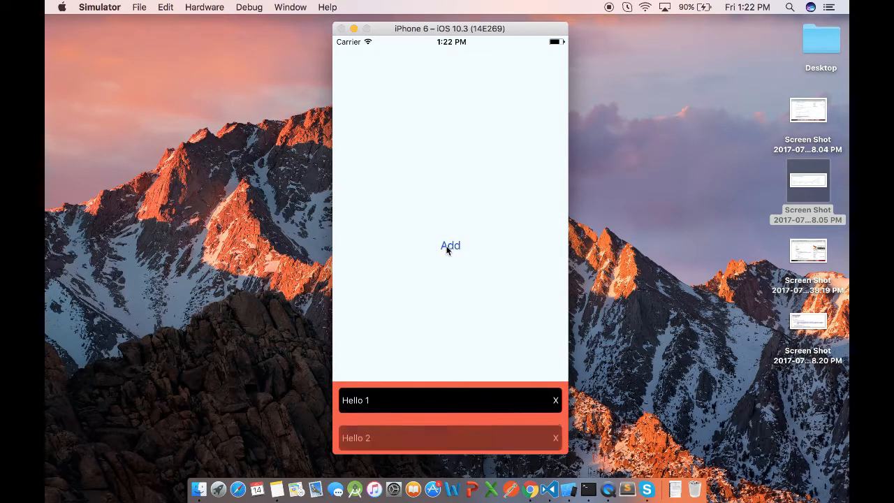
{"action": "left_click", "coordinate": [449, 245]}
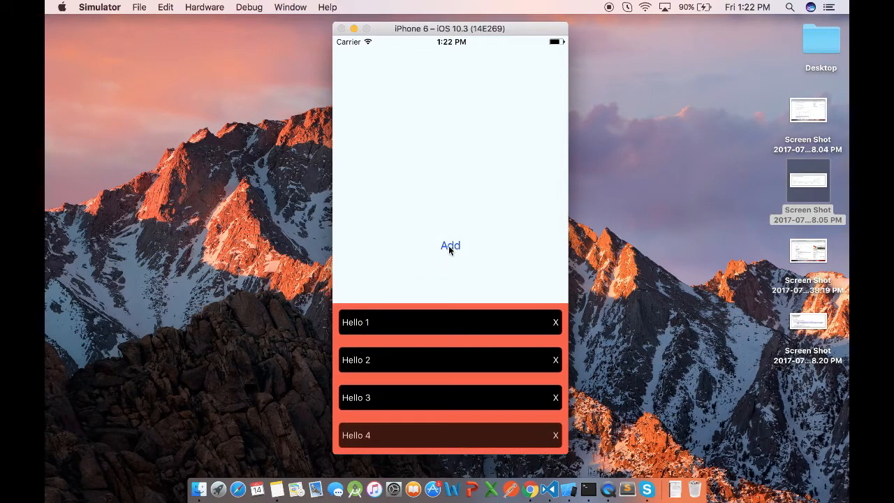
{"action": "left_click", "coordinate": [555, 360]}
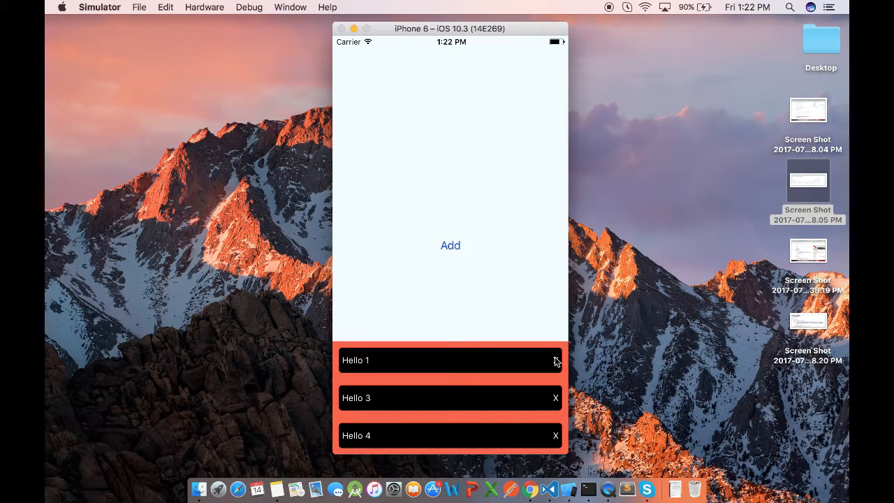